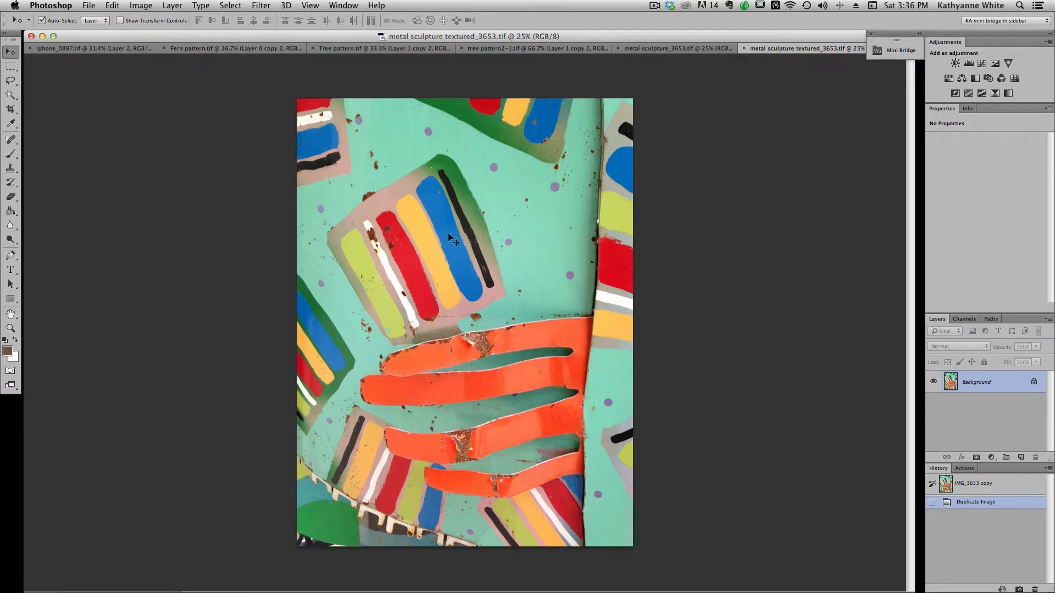
mouse_move(475, 283)
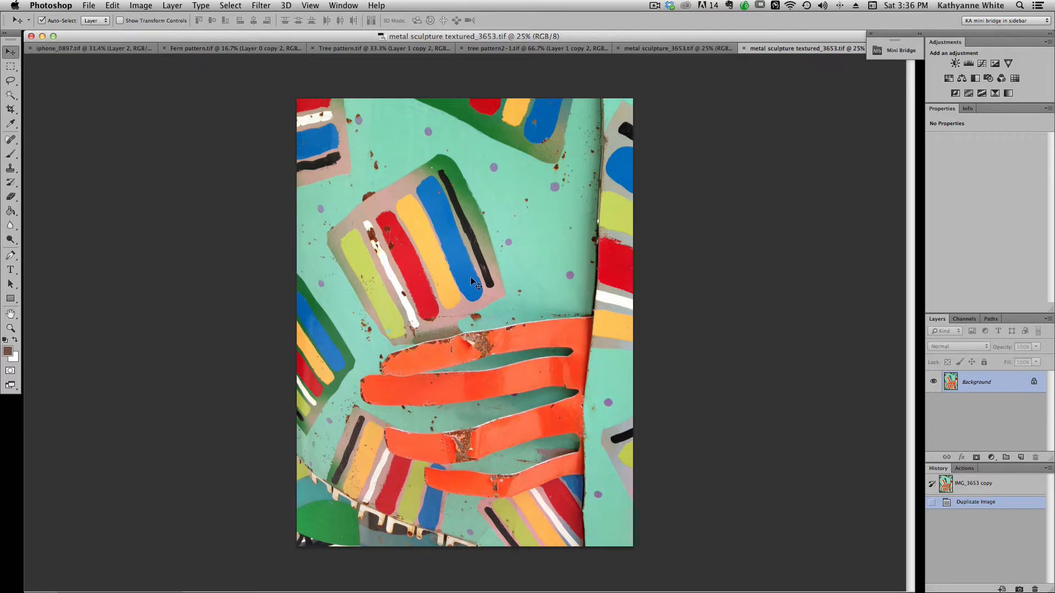
mouse_move(571, 270)
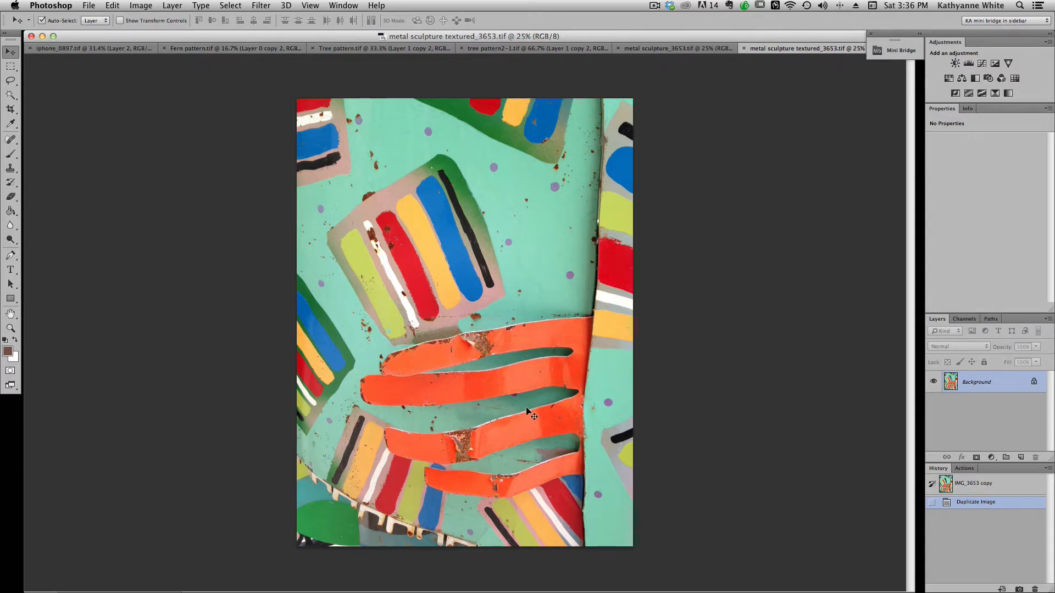
Choose the Magic Wand tool for selecting sculpture areas by similar colour.
click(11, 94)
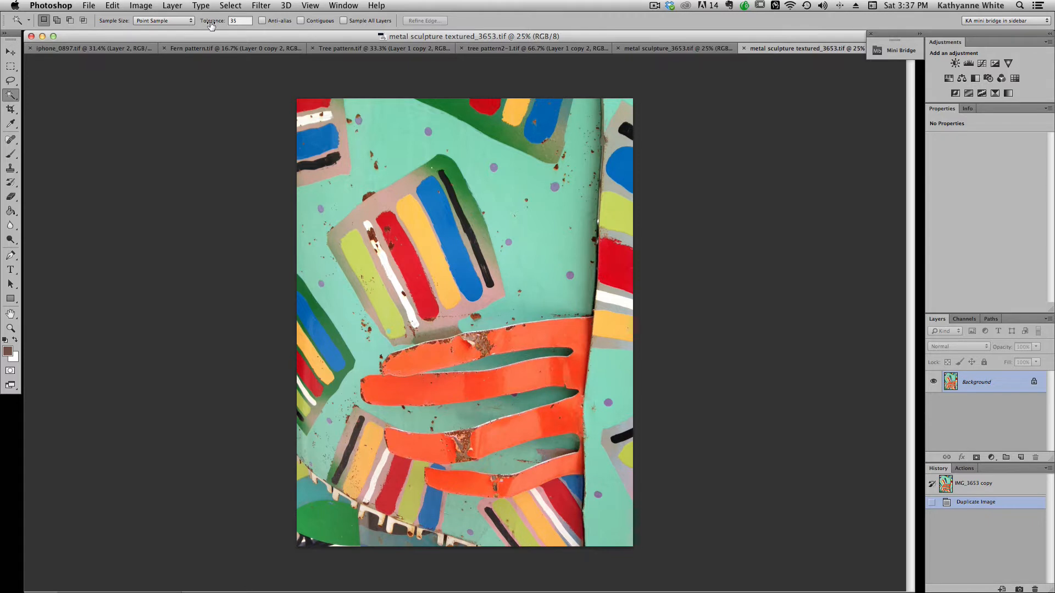
mouse_move(214, 23)
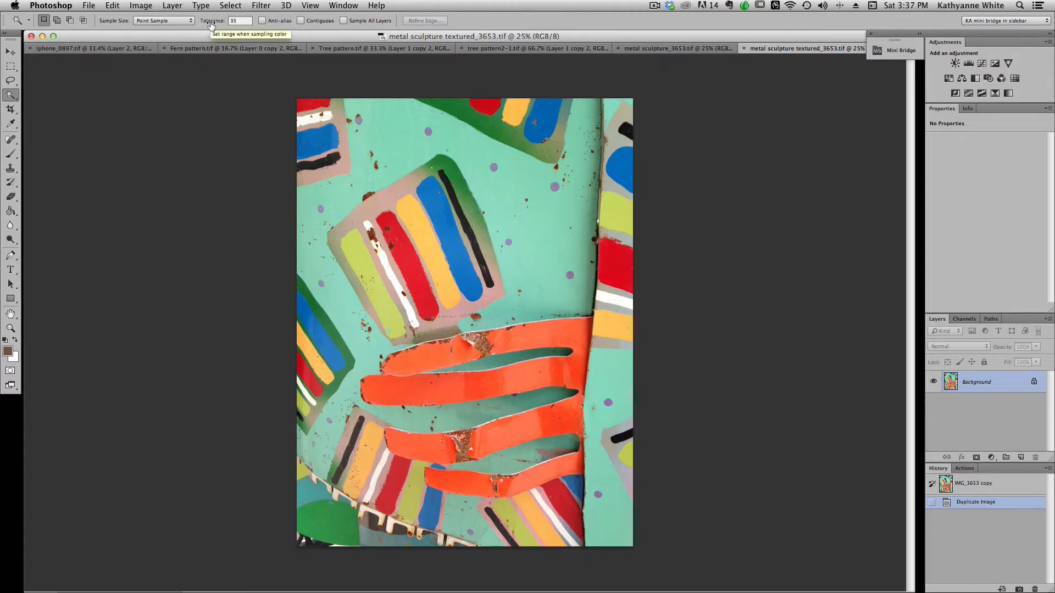
mouse_move(1027, 383)
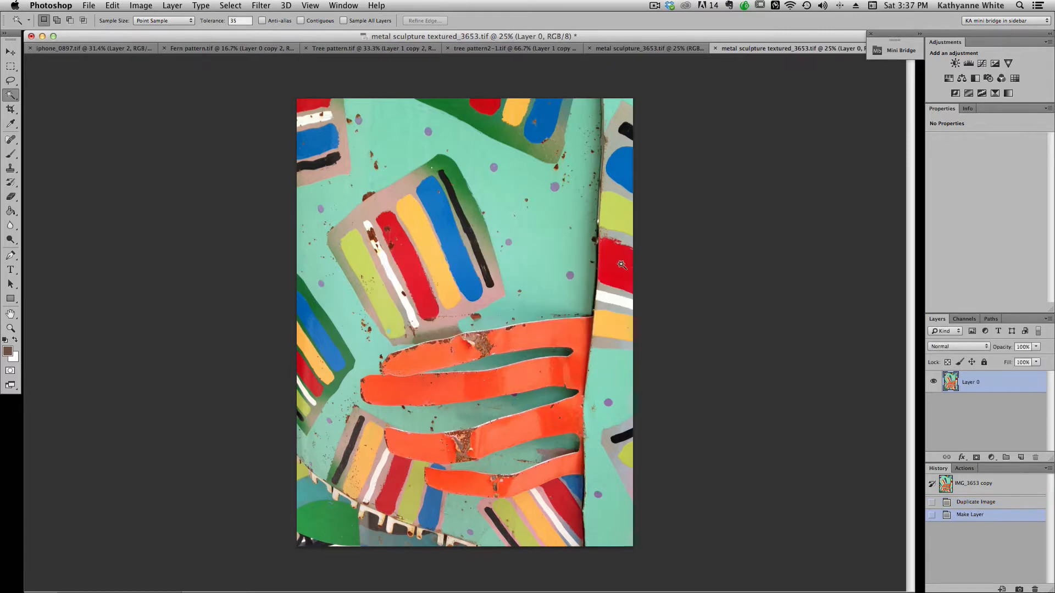
Copy the orange stripes to a new layer, then select a second colour region on Layer 0.
click(621, 265)
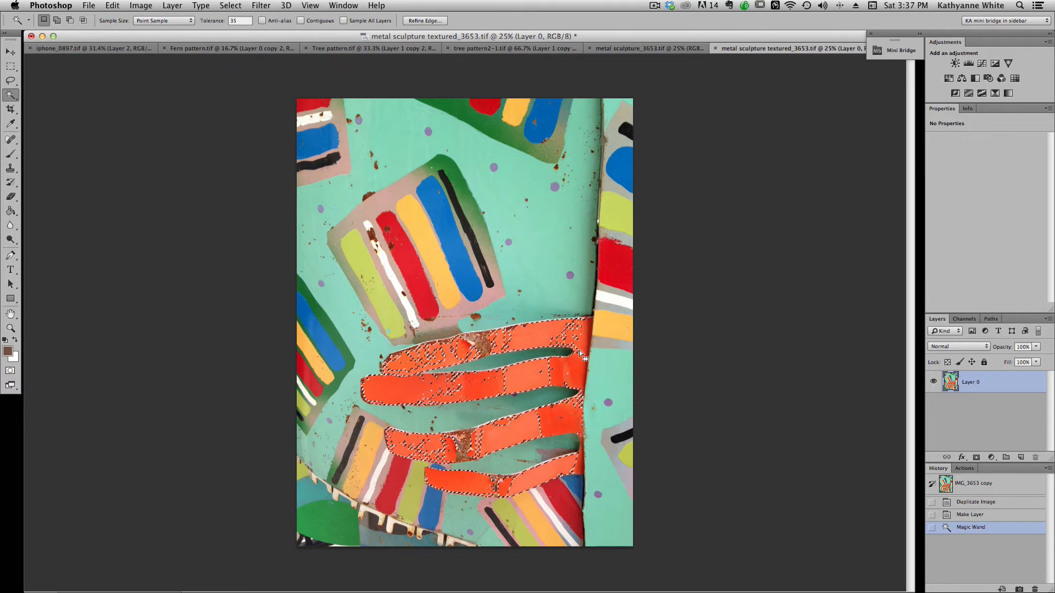
click(582, 346)
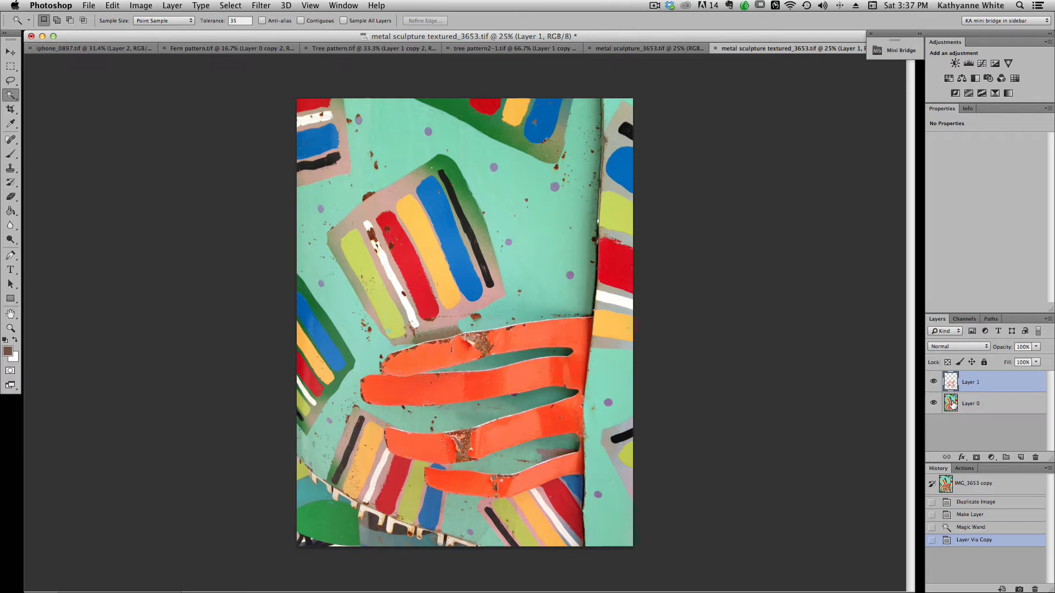
click(970, 403)
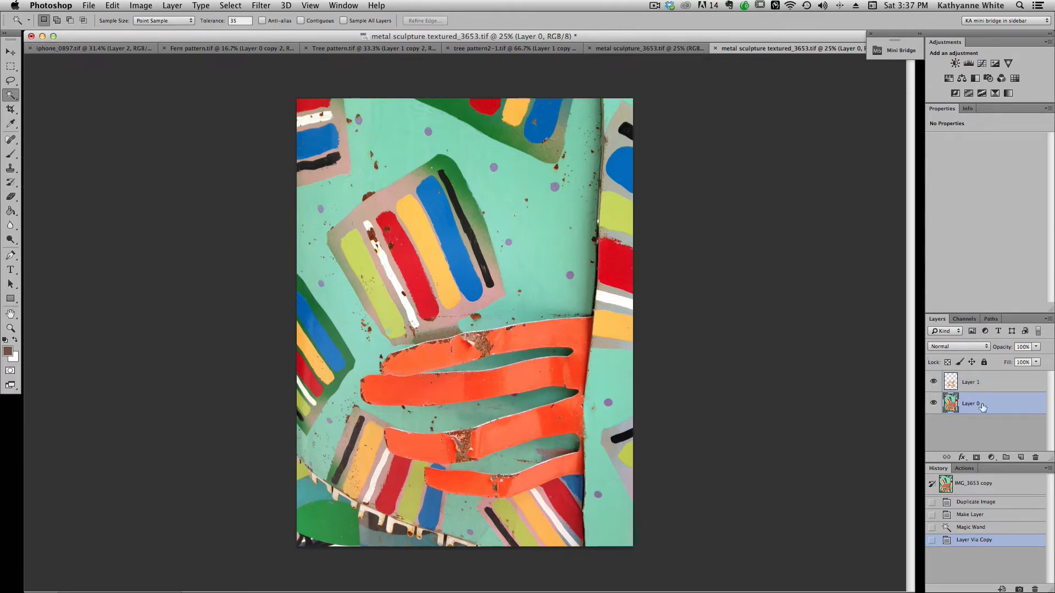
click(532, 222)
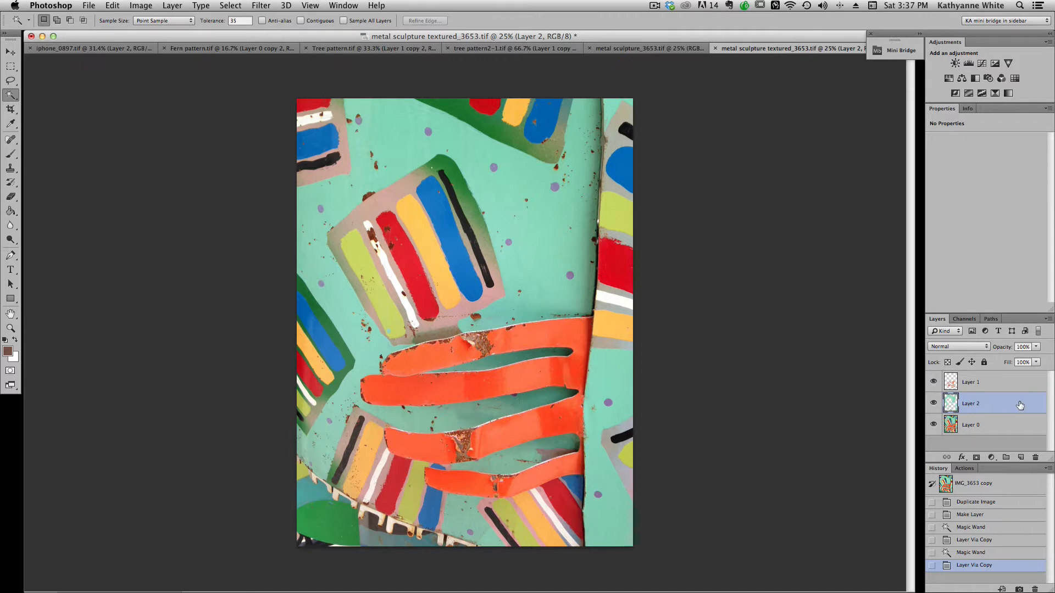
double_click(970, 403)
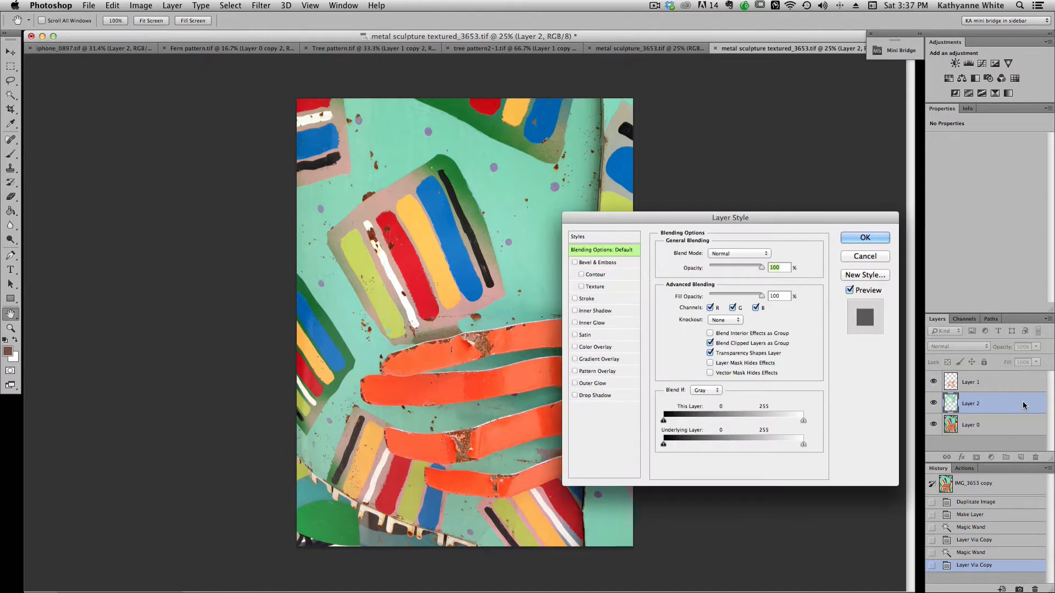
mouse_move(983, 370)
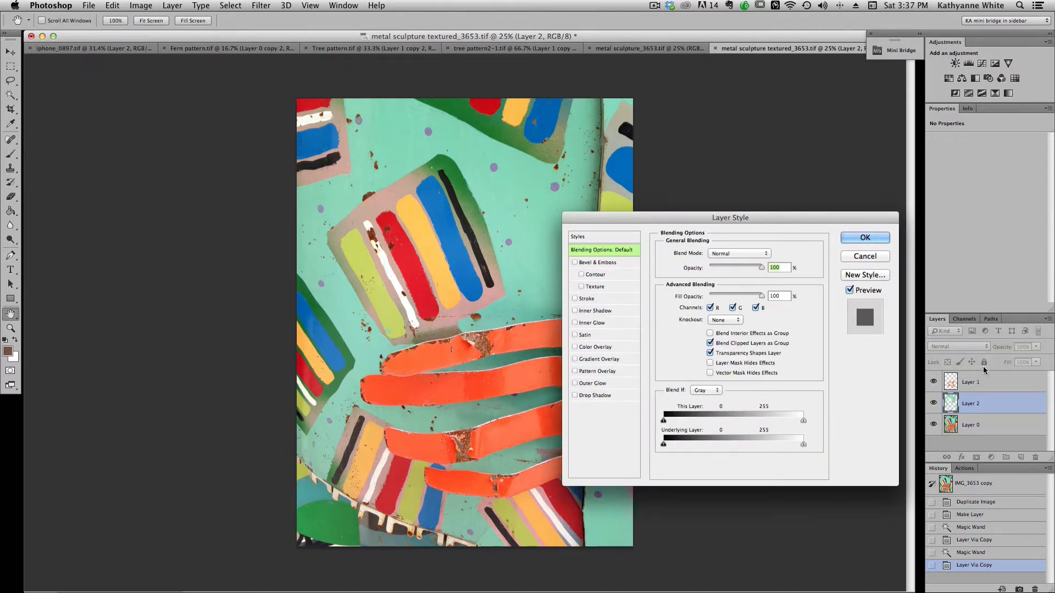
click(865, 238)
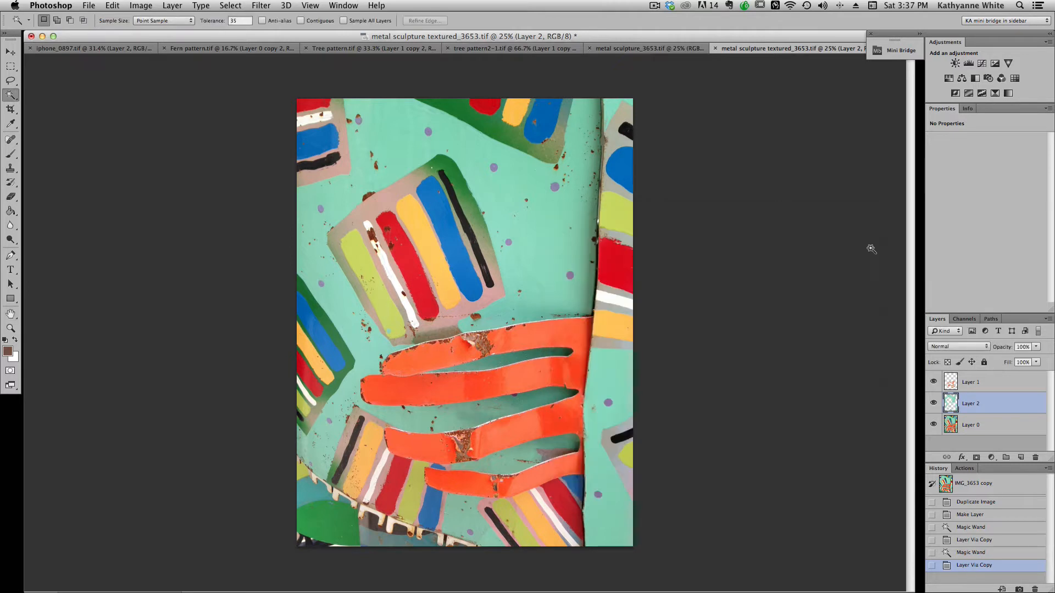
click(172, 5)
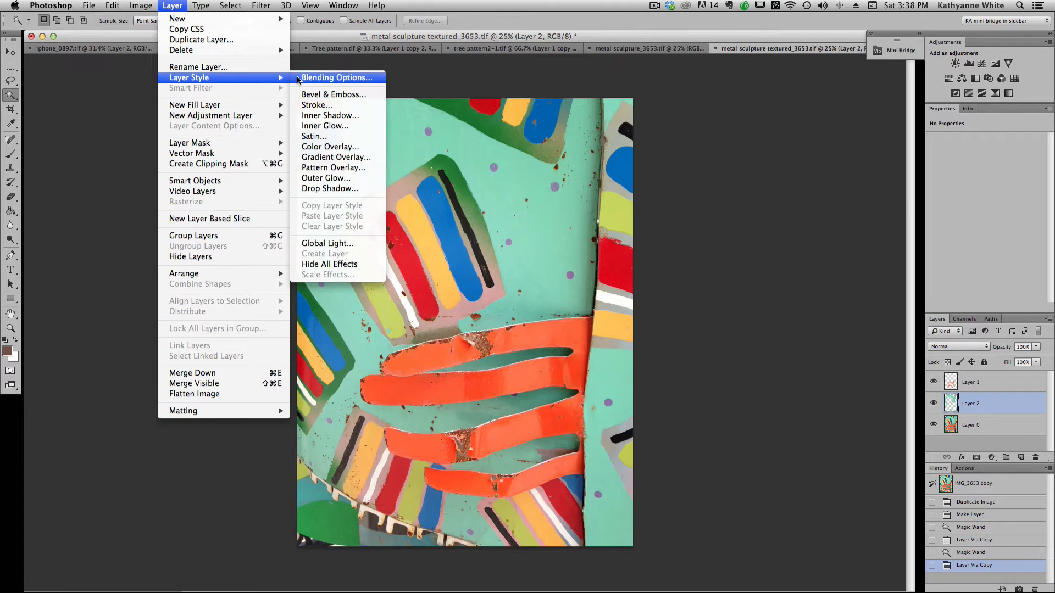
mouse_move(330, 264)
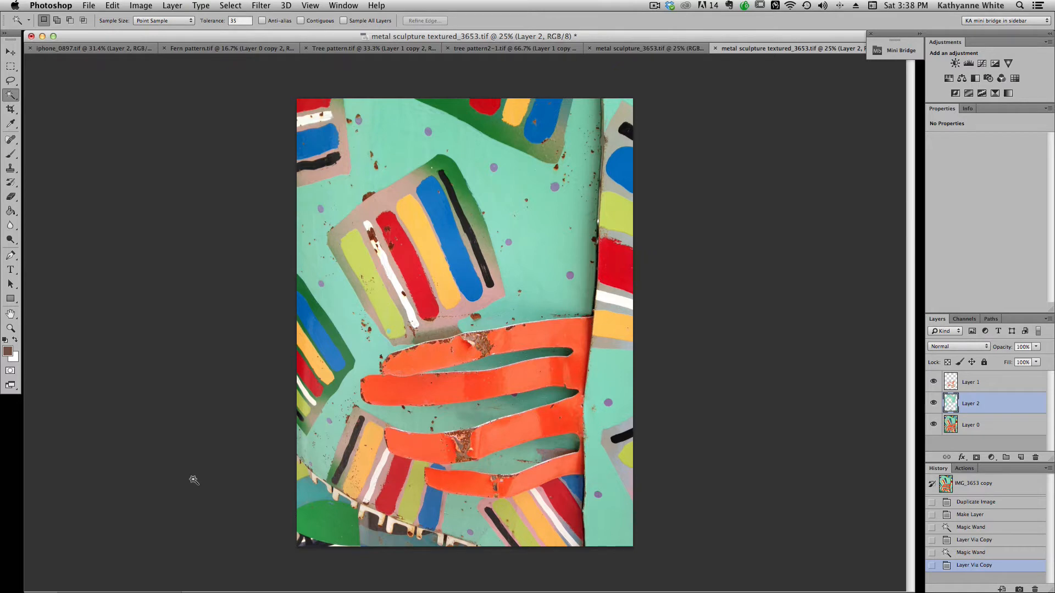
Enable Bevel & Emboss with Texture on Layer 2 and browse the pattern picker.
double_click(982, 403)
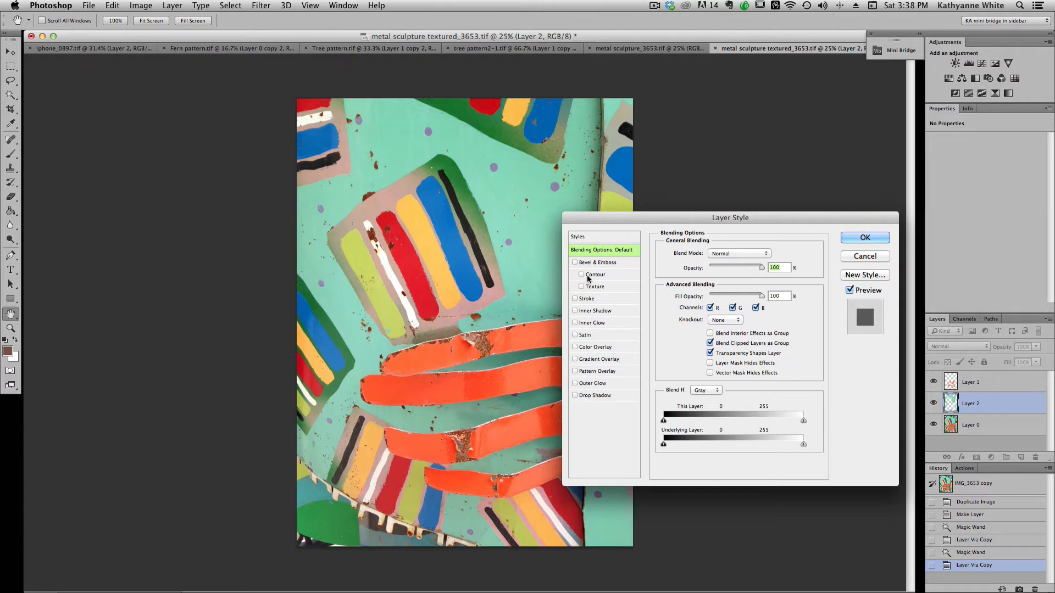
mouse_move(582, 290)
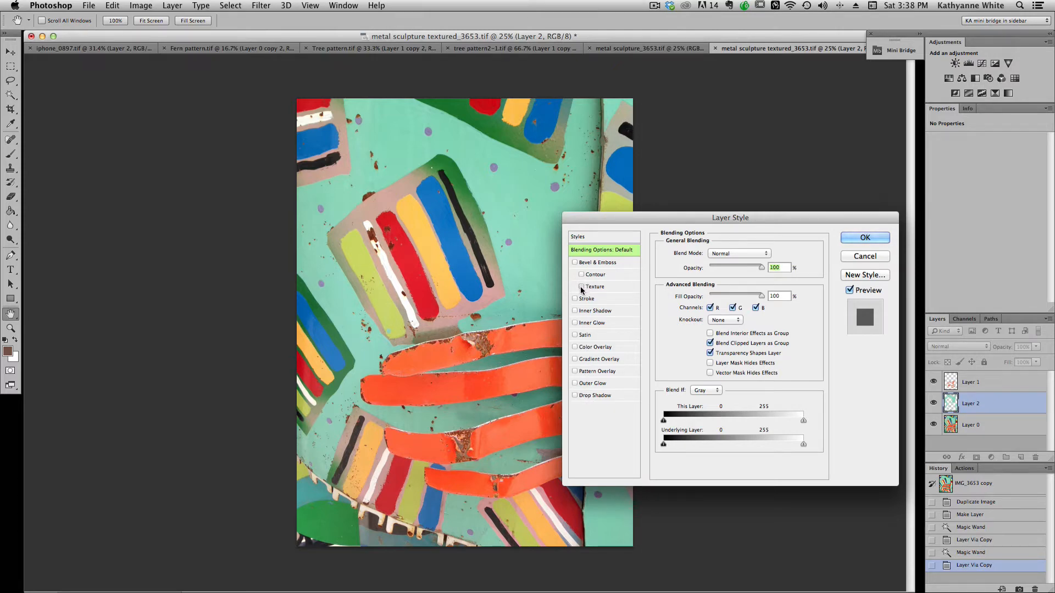
click(575, 263)
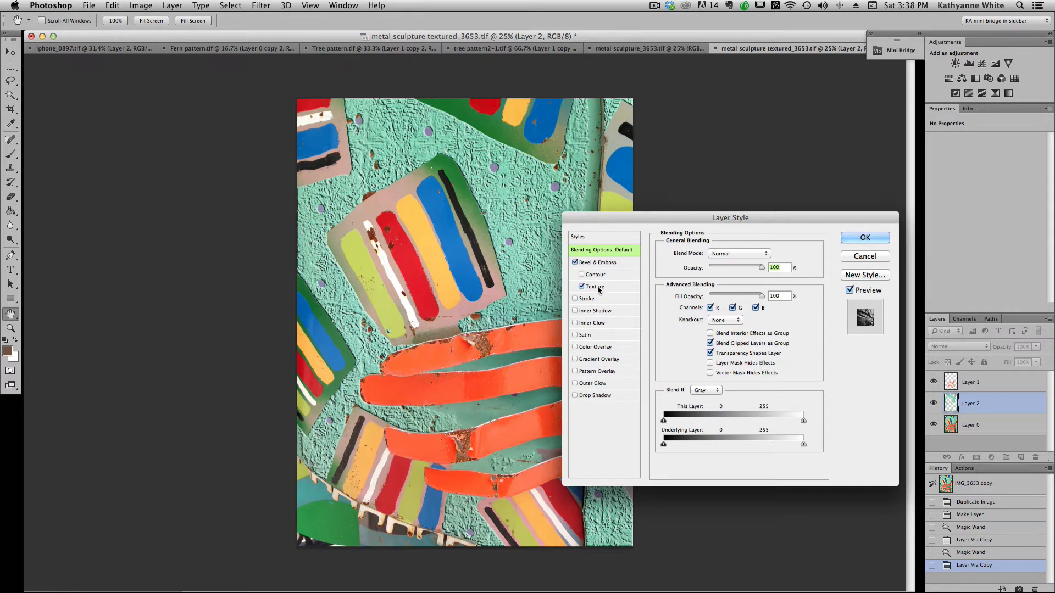
click(594, 286)
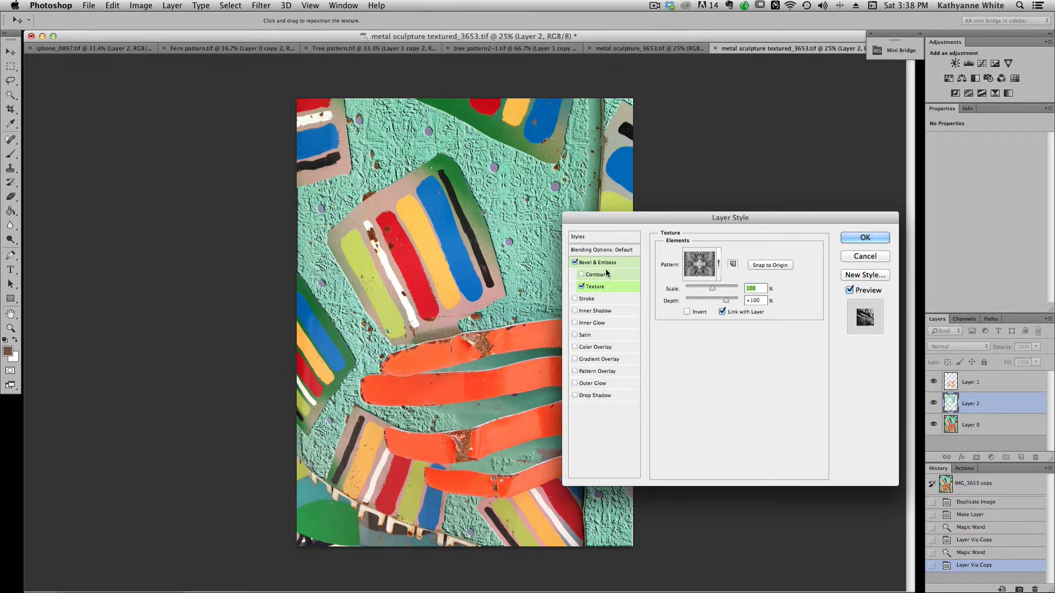
mouse_move(719, 267)
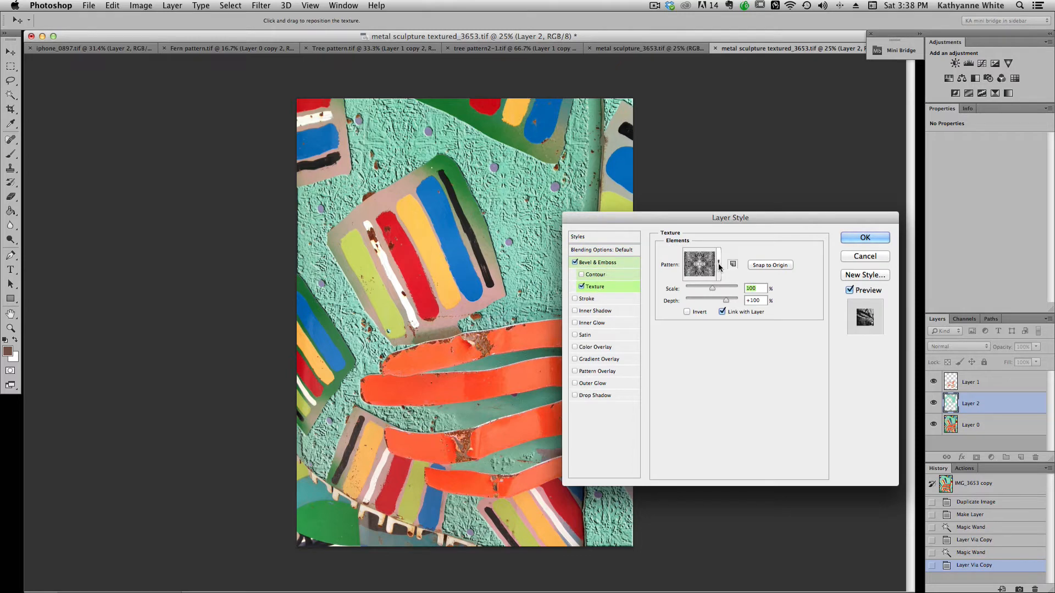
click(719, 263)
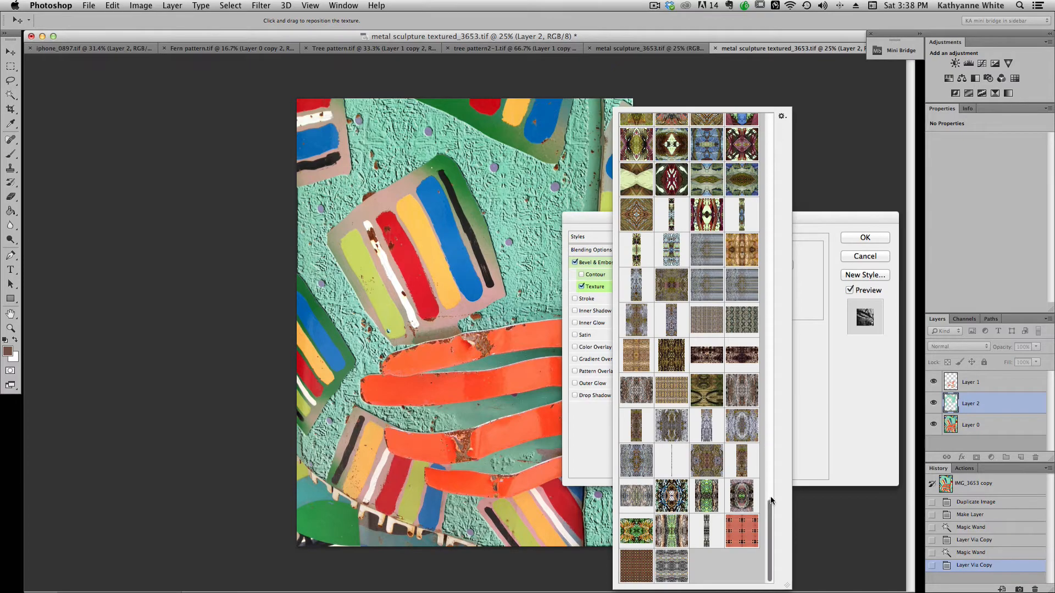
scroll(up, 3)
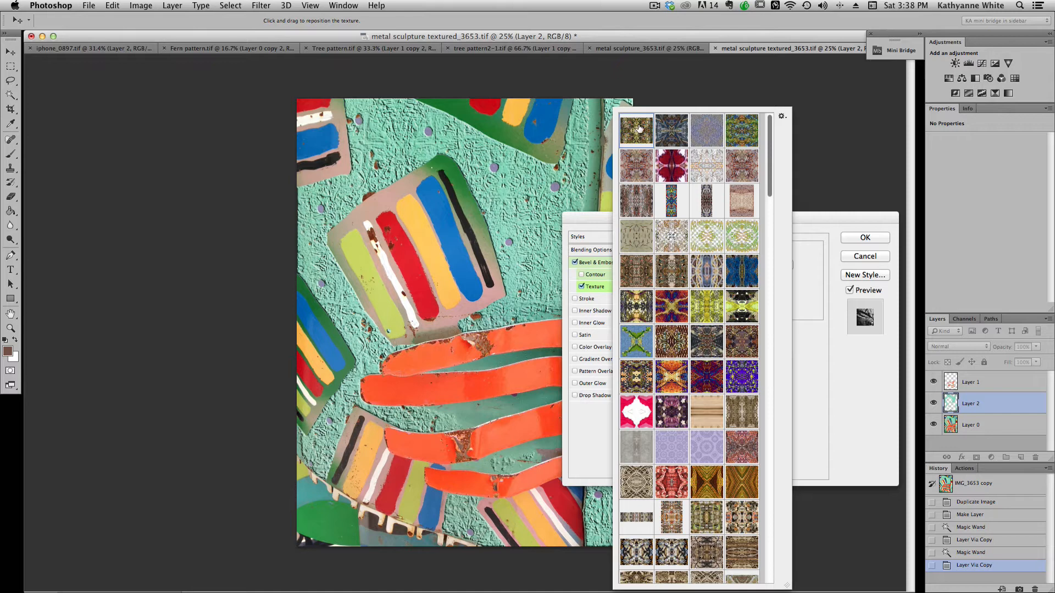
mouse_move(531, 272)
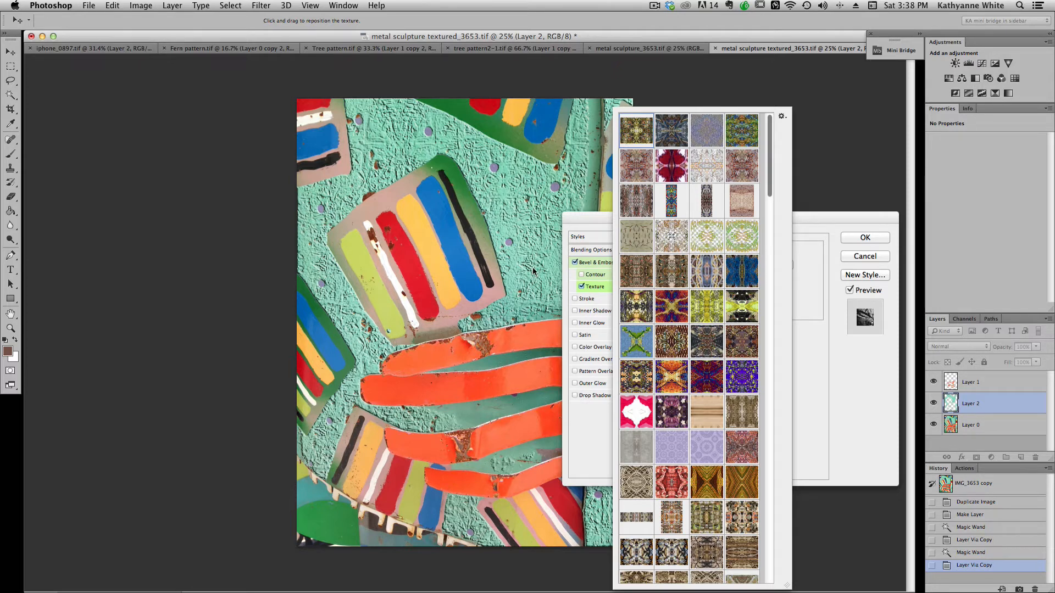
mouse_move(513, 241)
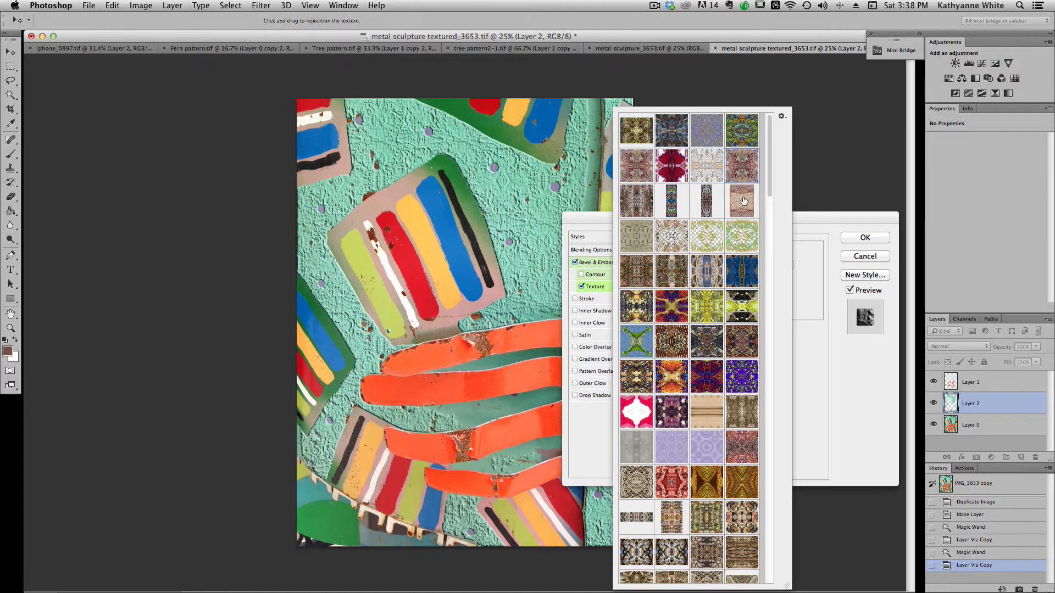
Preview several texture patterns on the turquoise backdrop, settling on one at scale 497, depth +87.
click(706, 307)
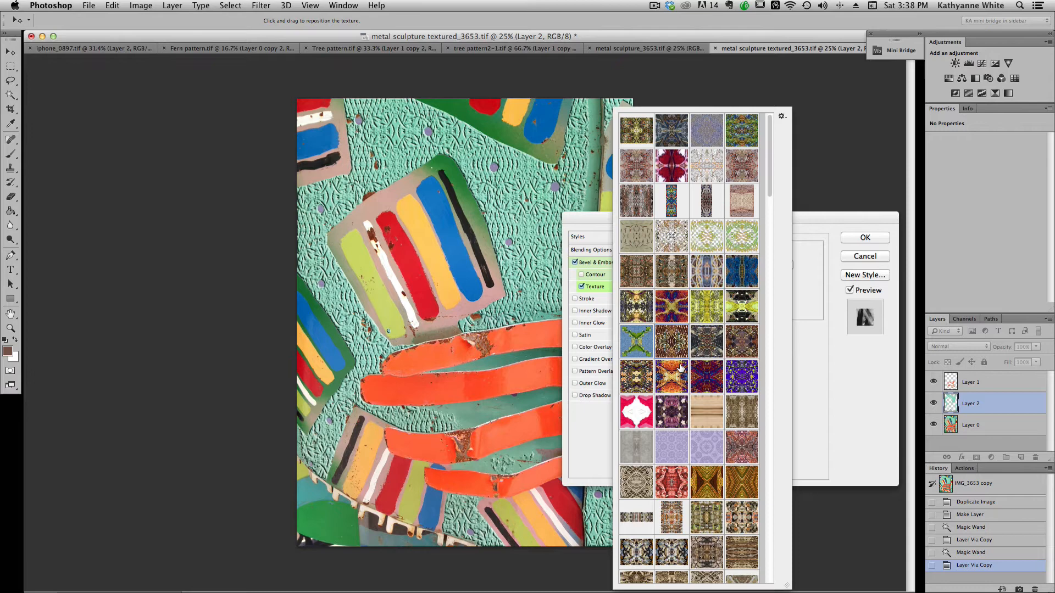
click(672, 376)
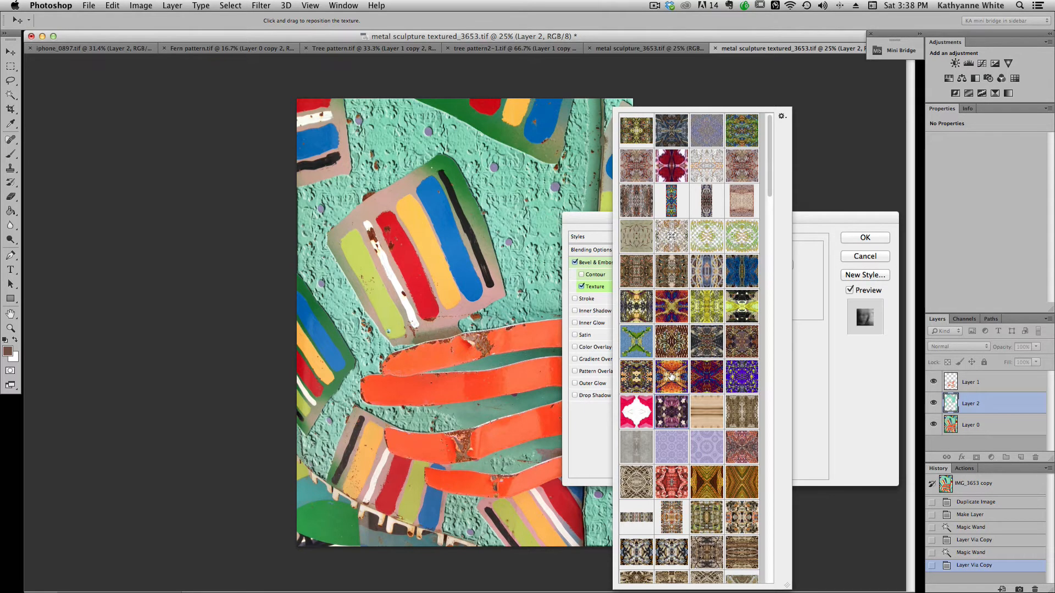
click(671, 377)
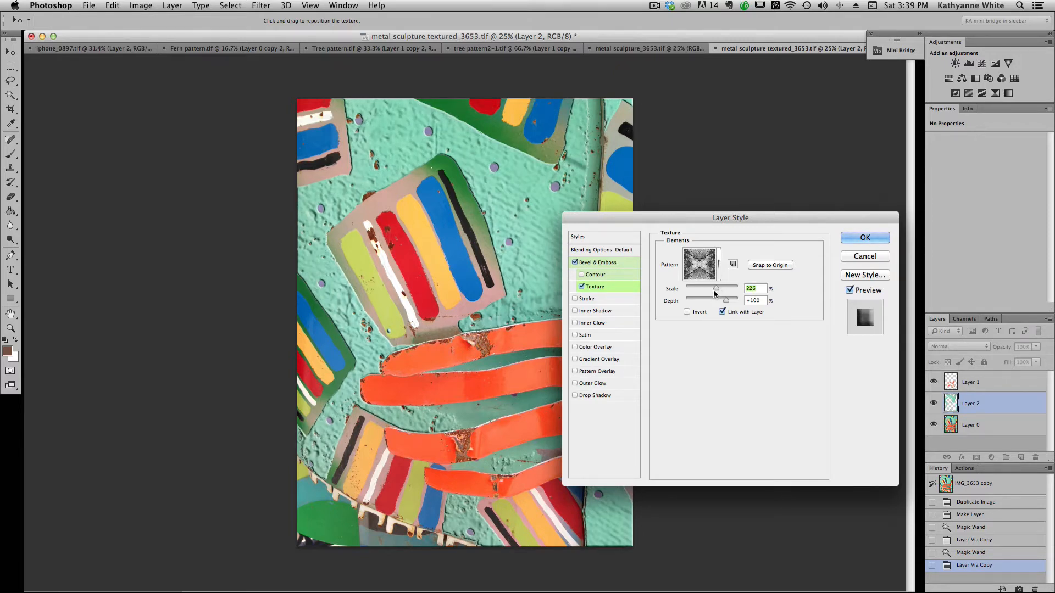
click(701, 264)
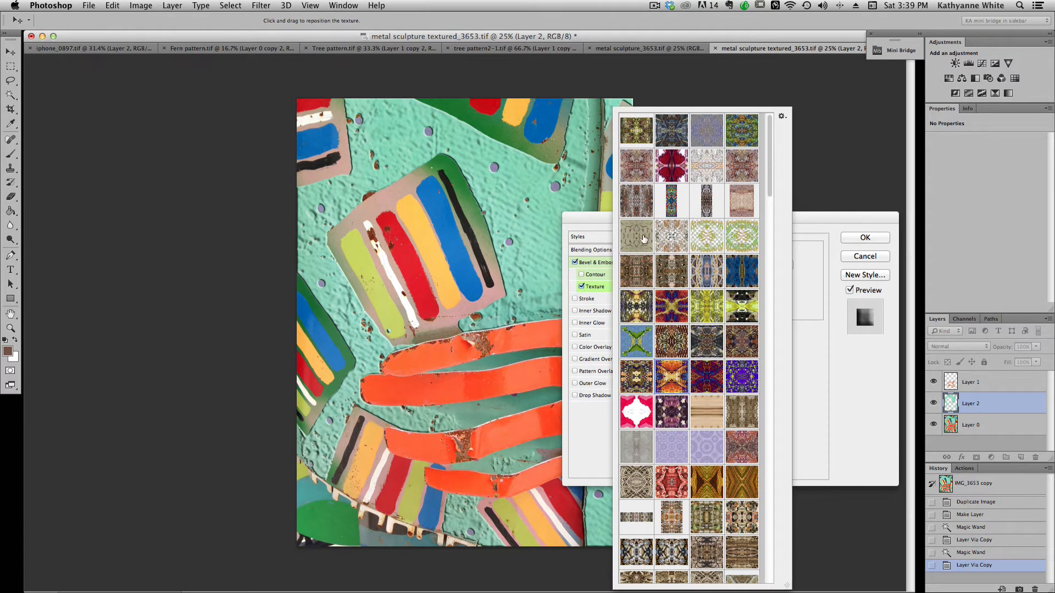
click(670, 236)
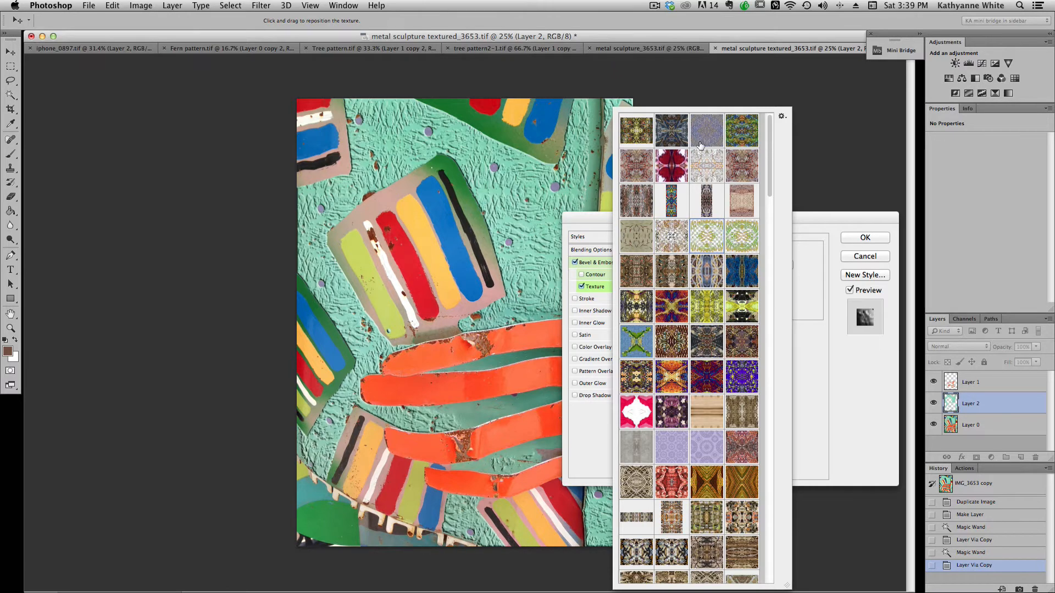
mouse_move(754, 235)
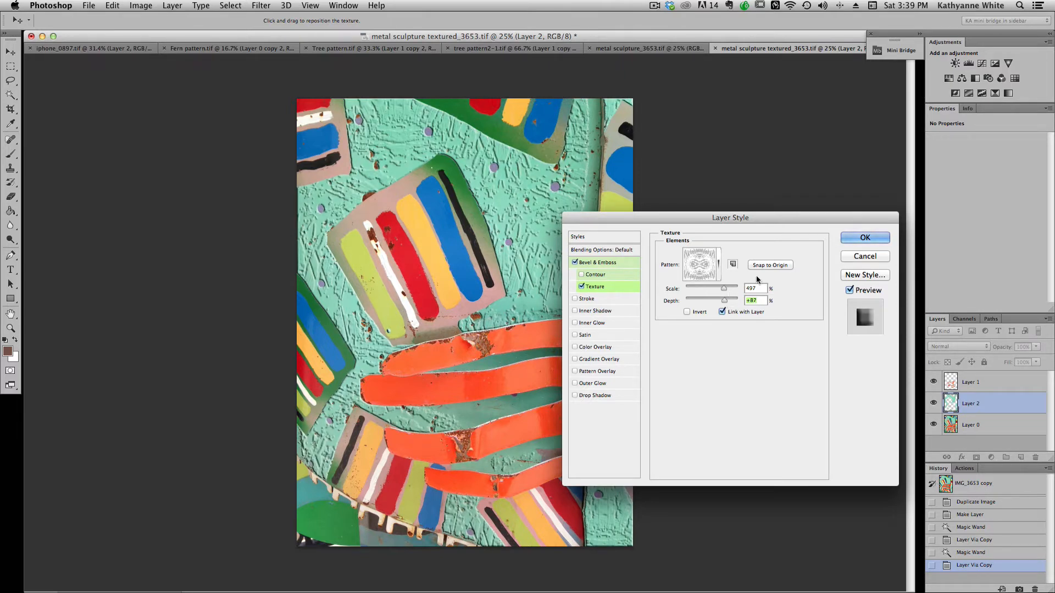
Apply the texture style to Layer 2, then colour-select regions of the original photo on Layer 0.
click(865, 237)
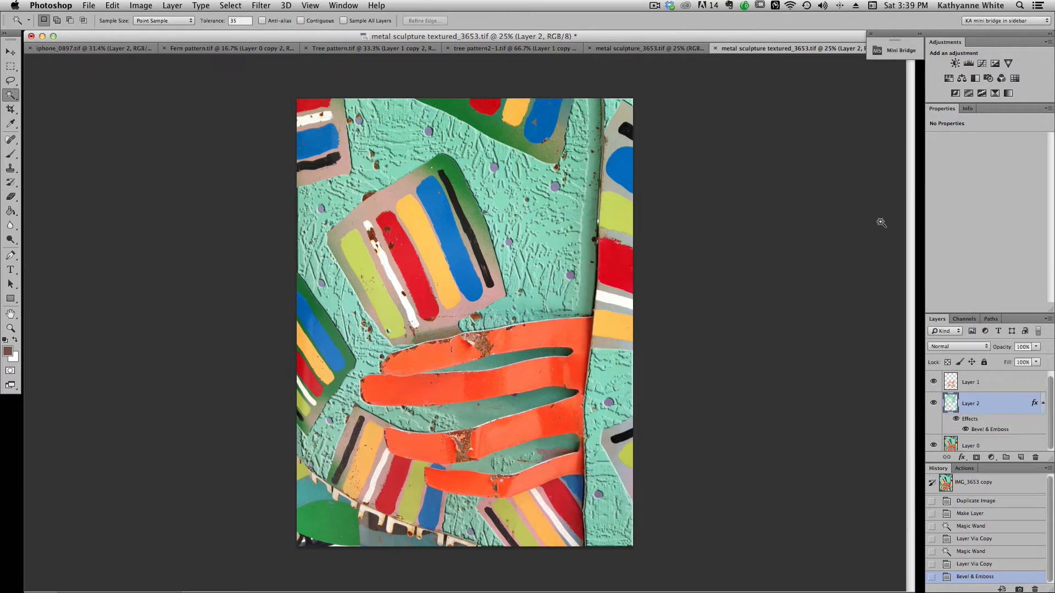
mouse_move(733, 508)
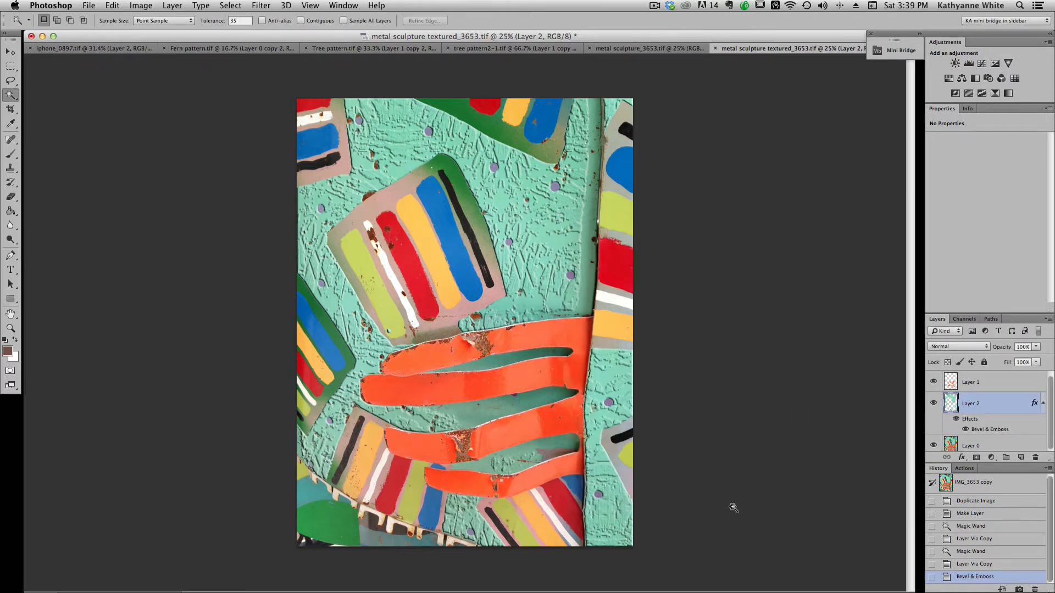
mouse_move(725, 491)
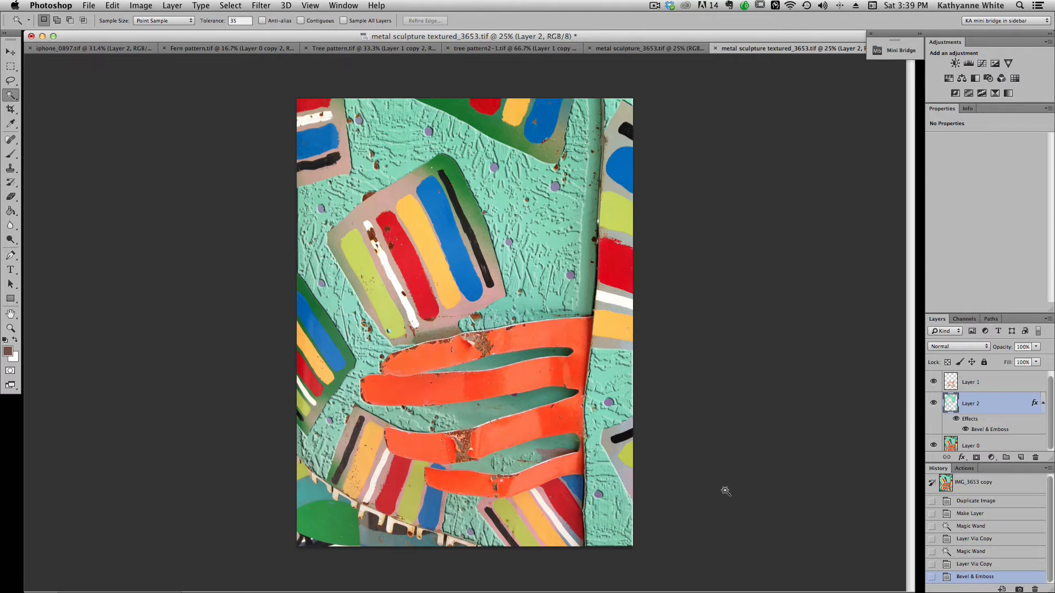
mouse_move(545, 396)
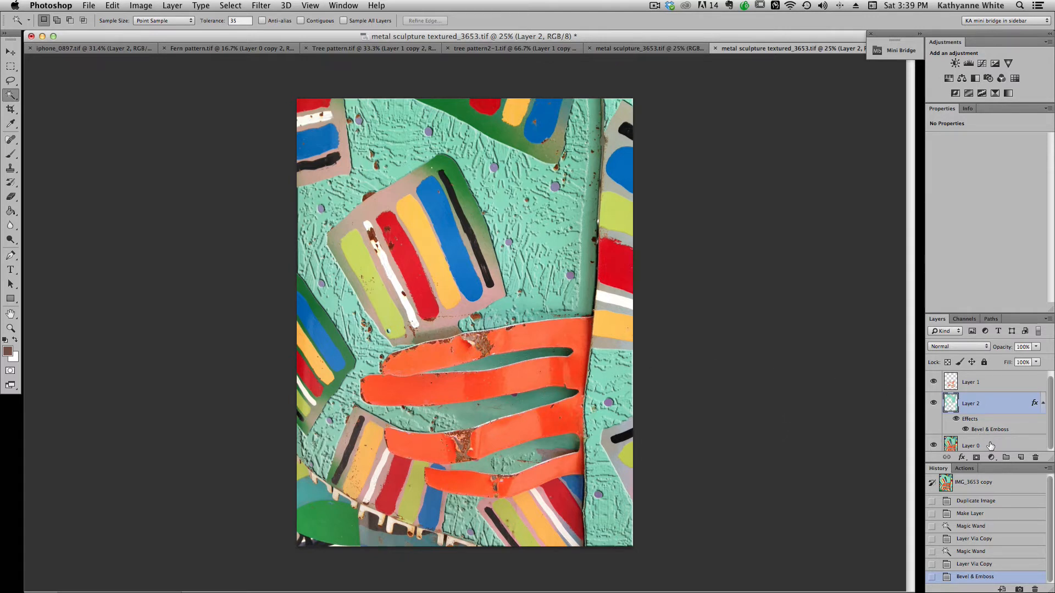
click(970, 441)
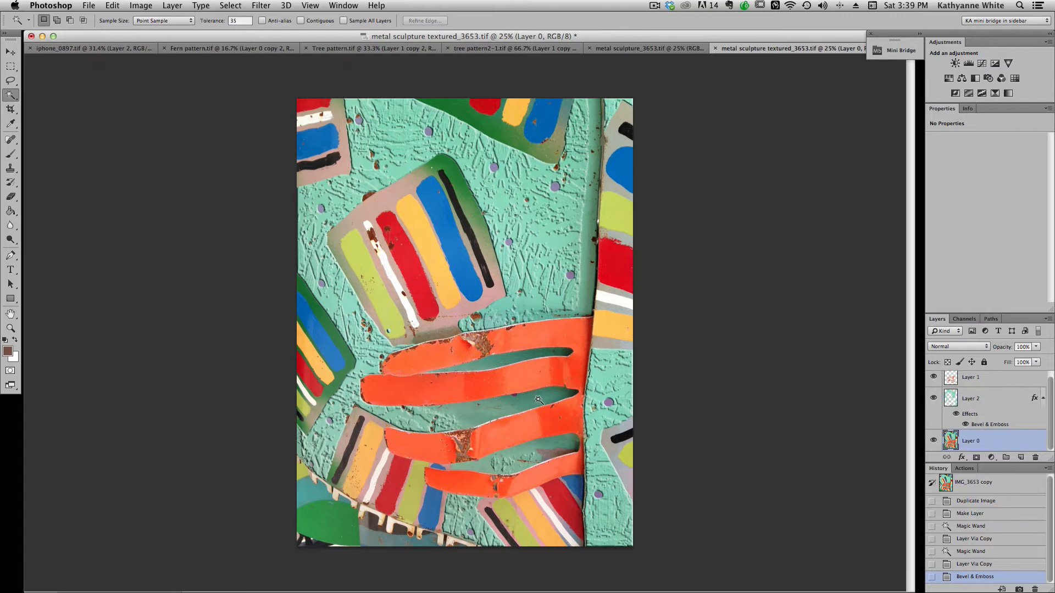
click(538, 400)
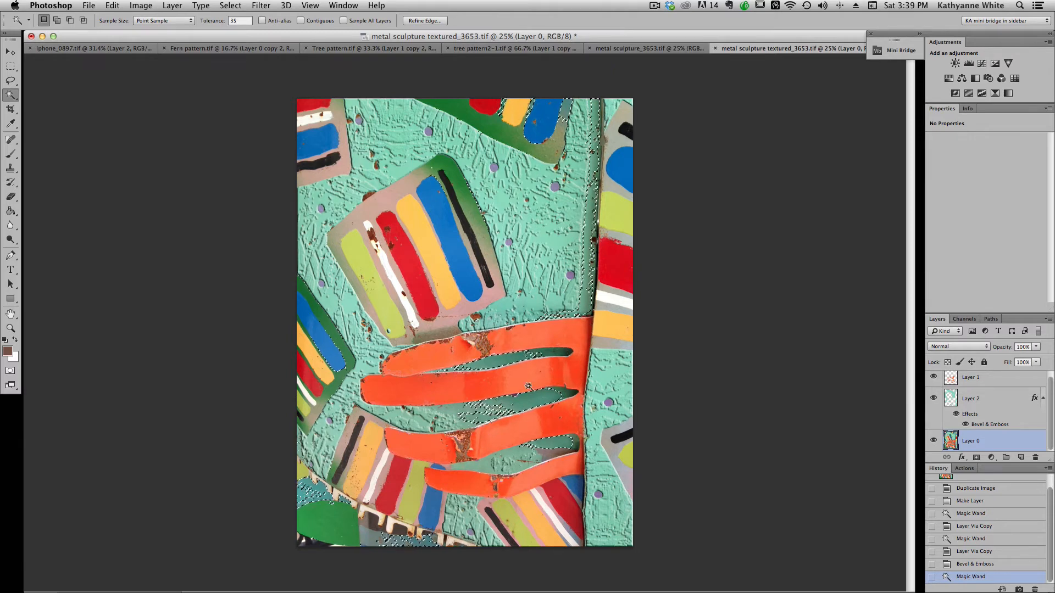
click(538, 121)
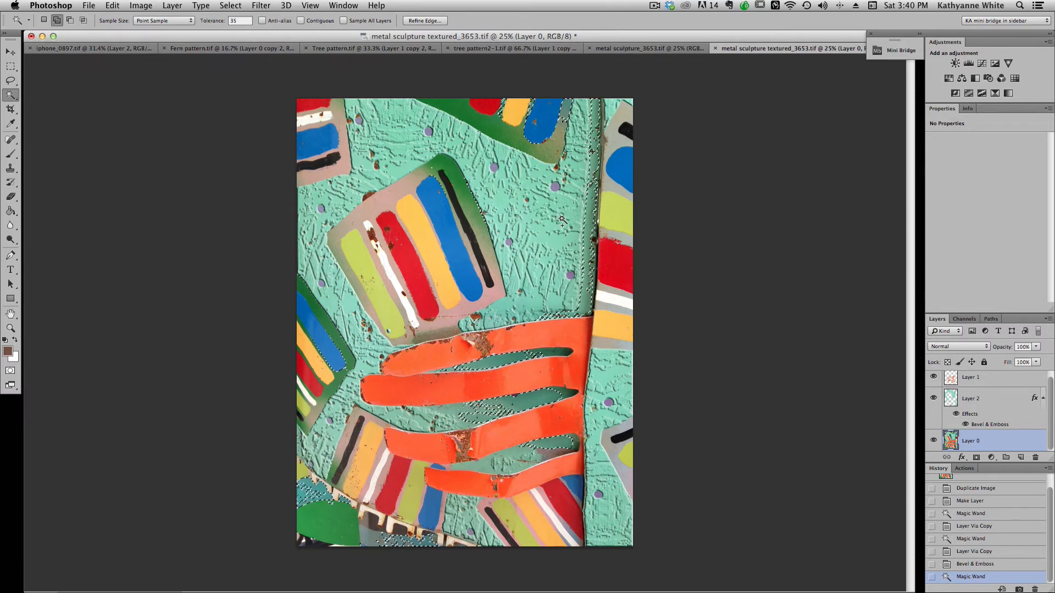
mouse_move(586, 212)
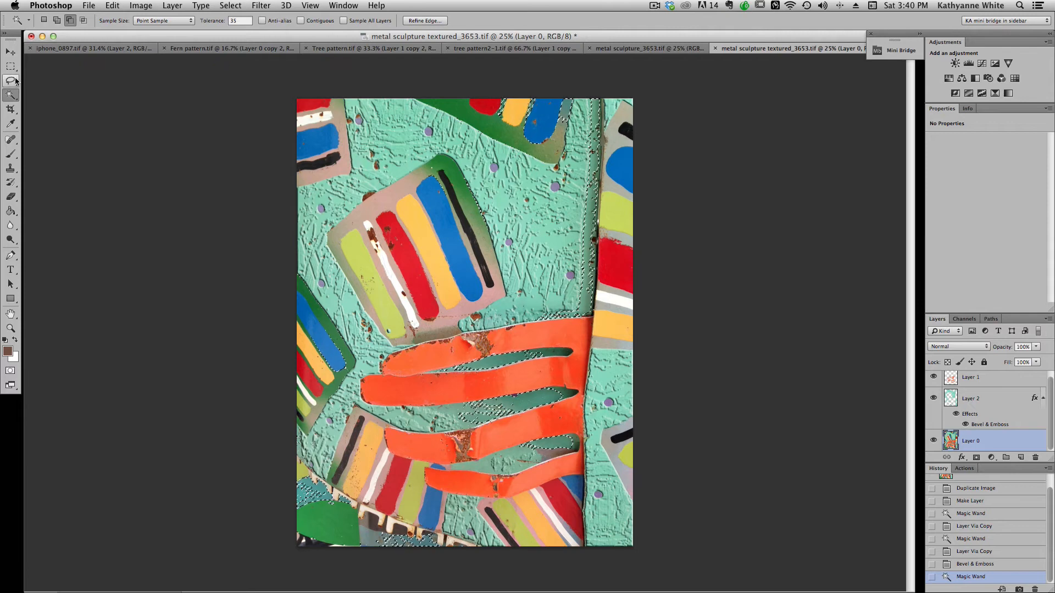
Switch to the Lasso tool to refine the selection by hand for Layer 3.
click(11, 81)
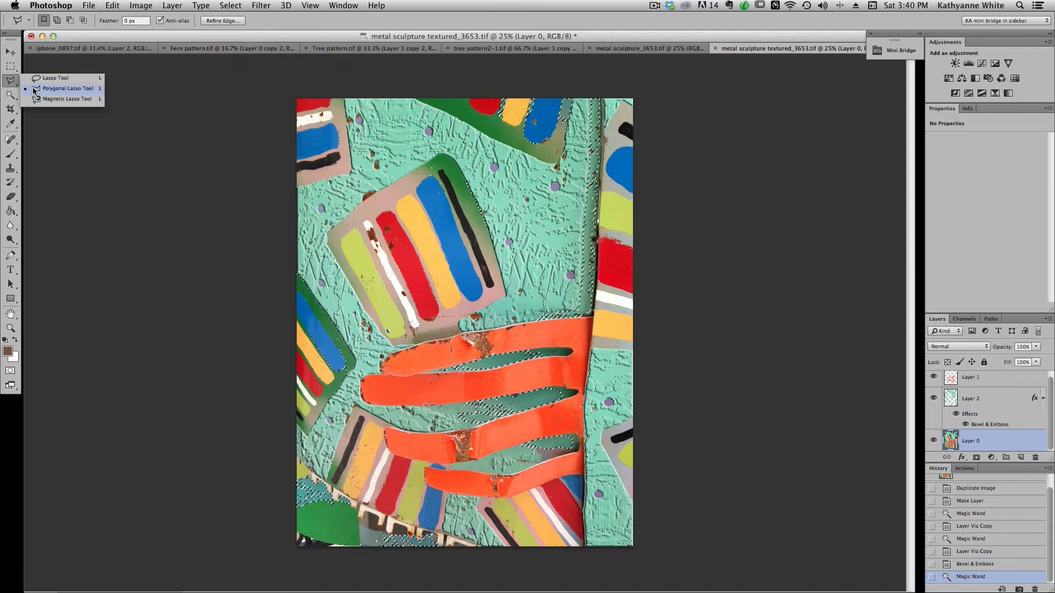
click(55, 77)
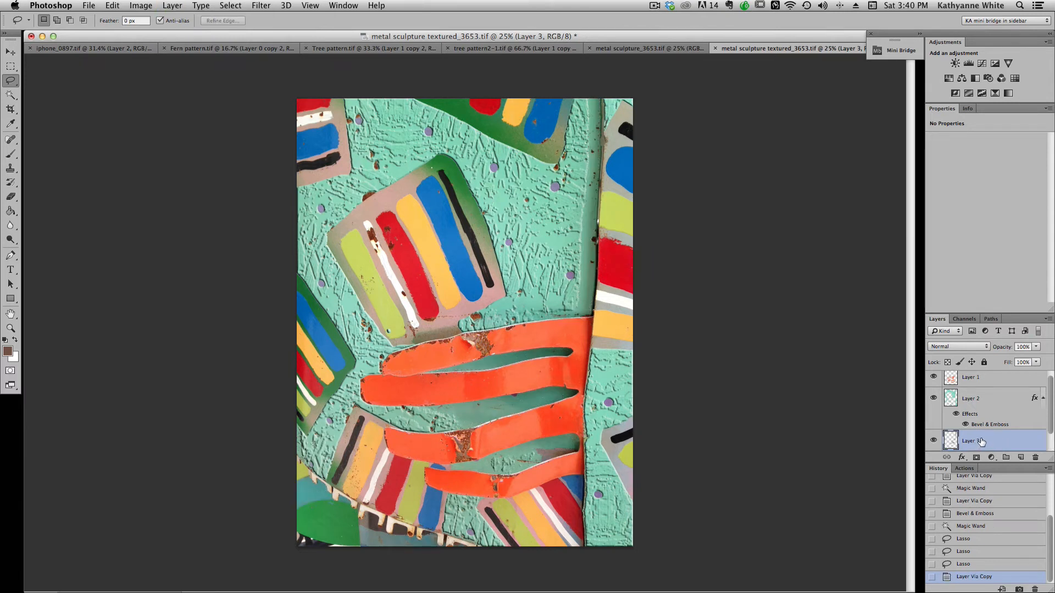
mouse_move(984, 444)
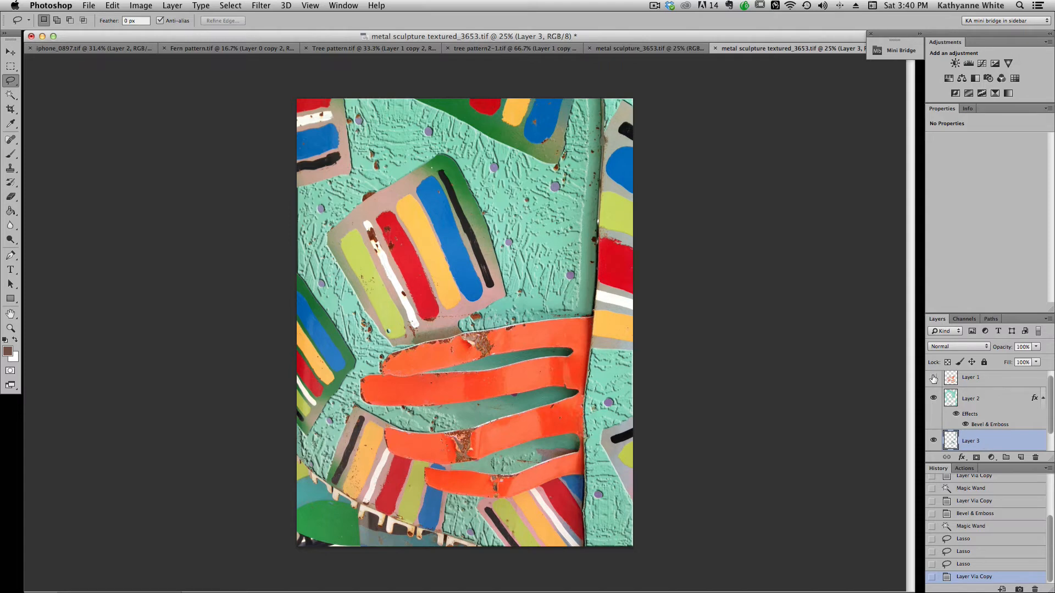
Hide Layers 1 and 0 and merge the visible embossed layers into a single Layer 3.
click(933, 377)
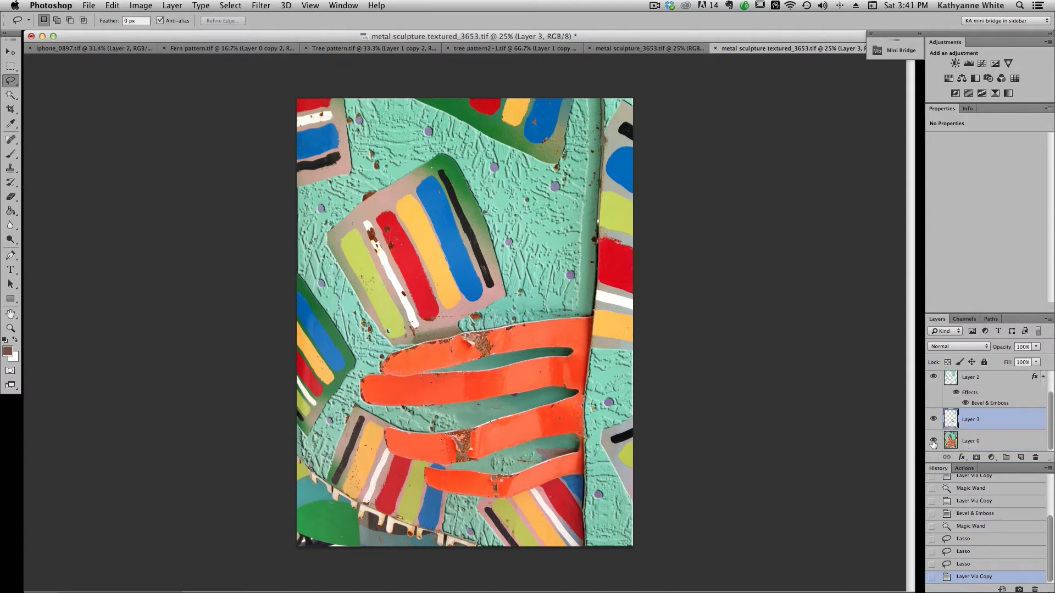
click(933, 440)
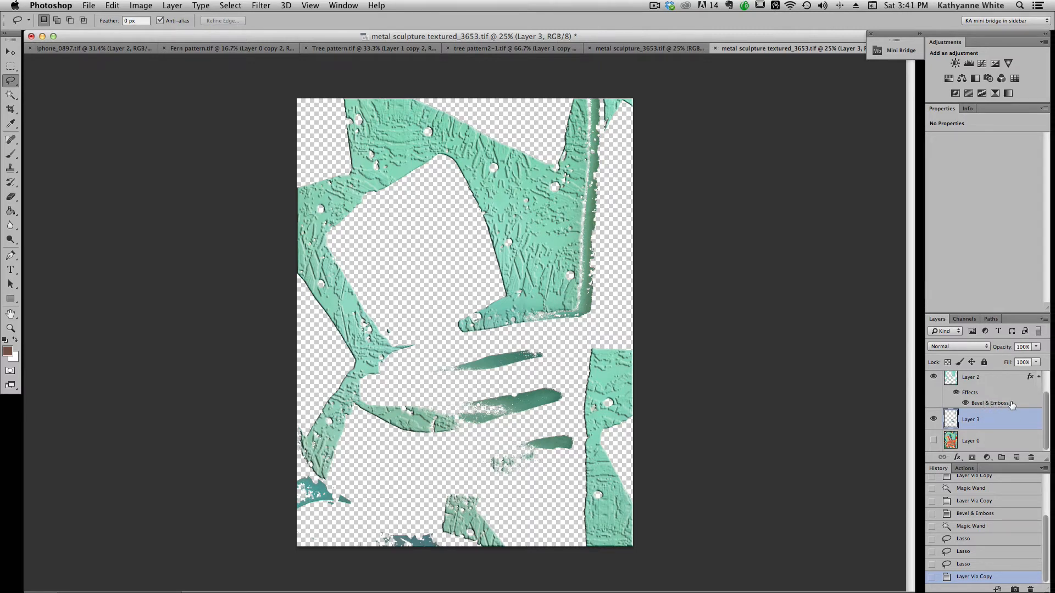
click(171, 6)
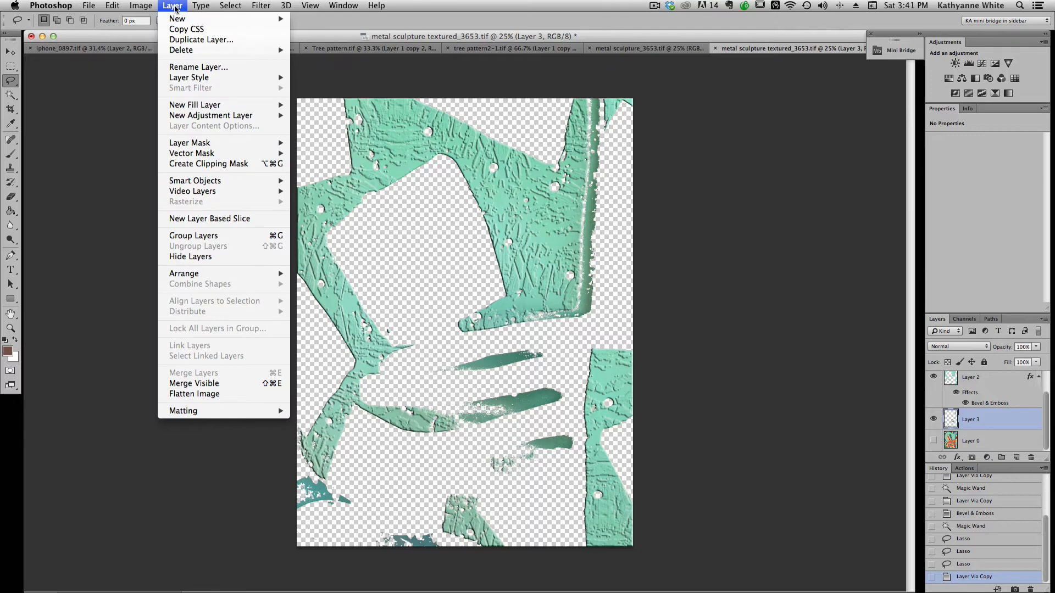
mouse_move(215, 387)
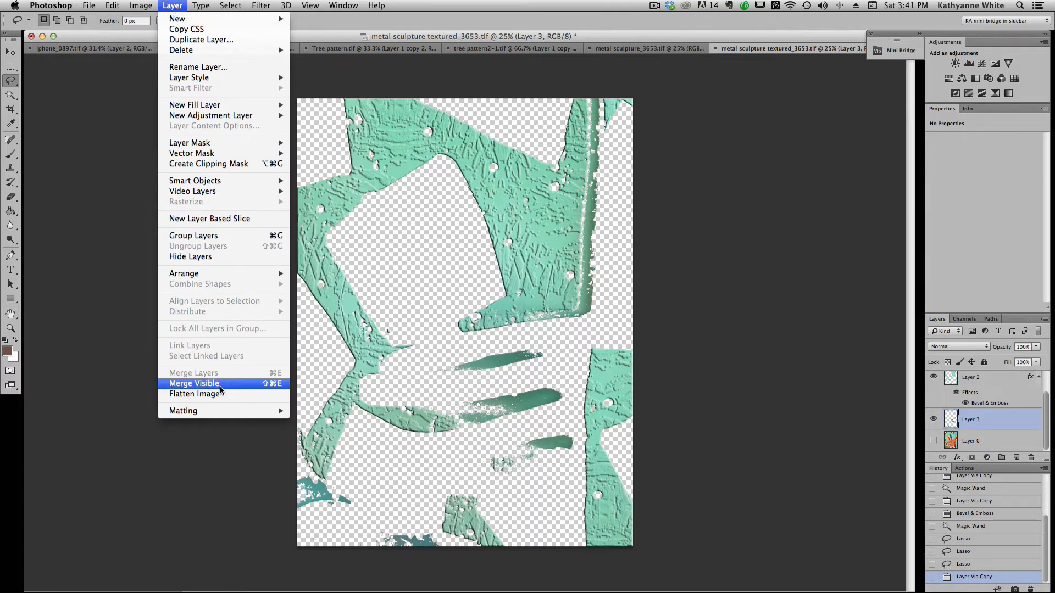
click(194, 394)
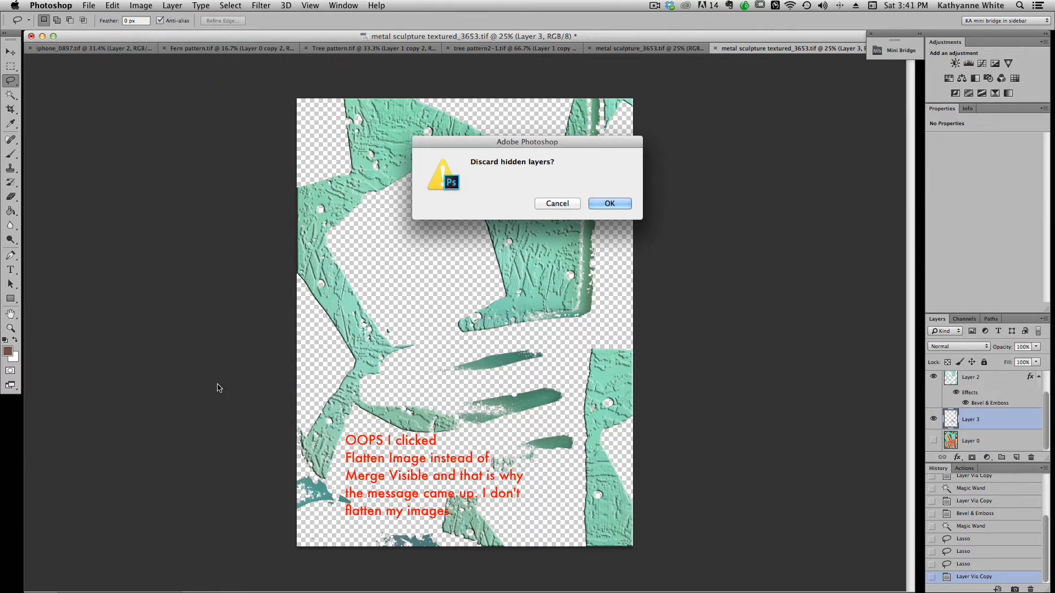
mouse_move(581, 208)
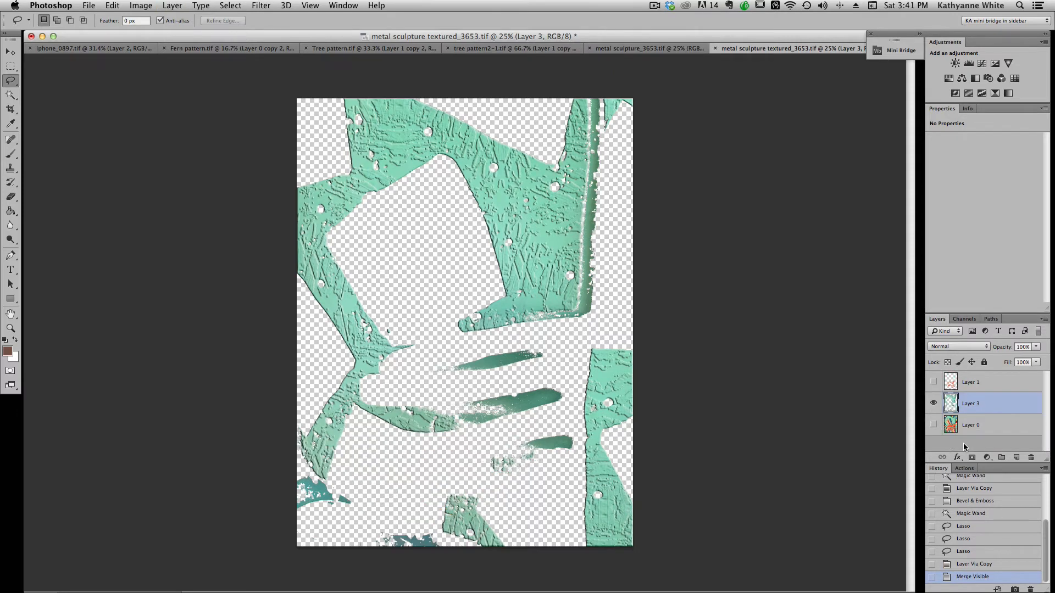
mouse_move(1006, 405)
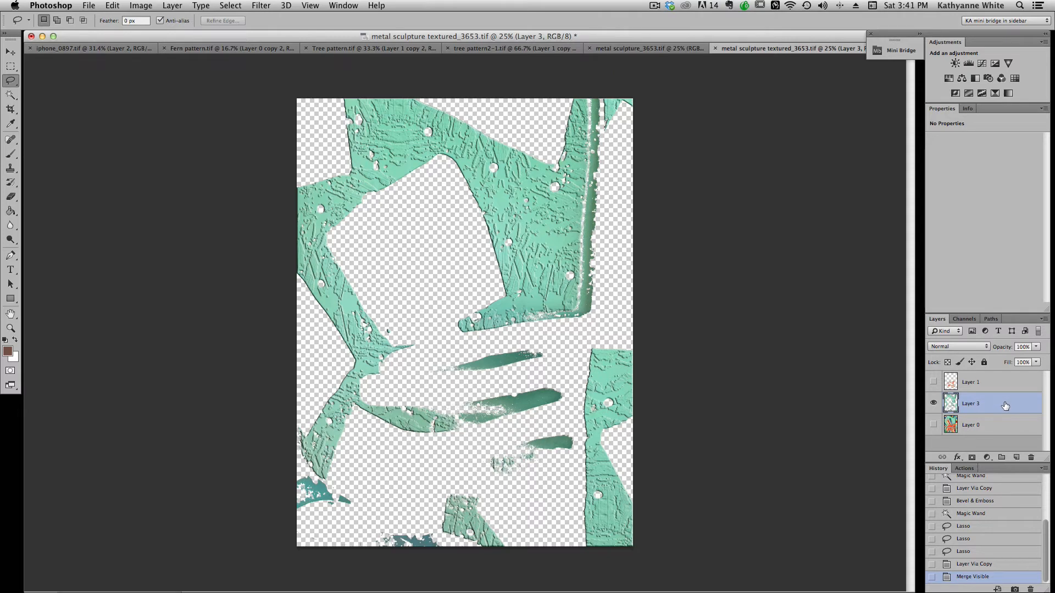
mouse_move(991, 410)
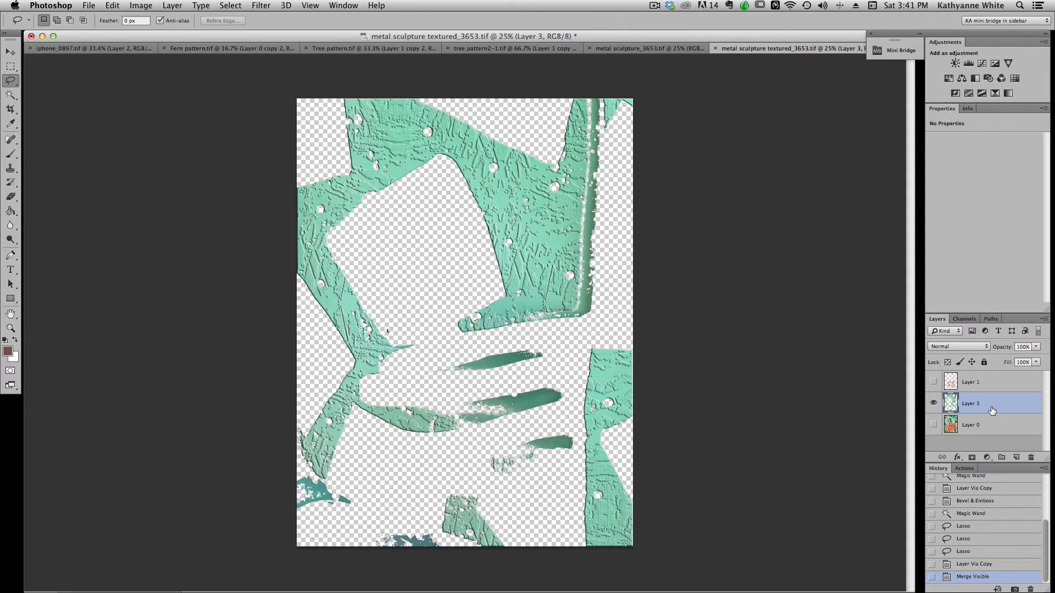
click(171, 6)
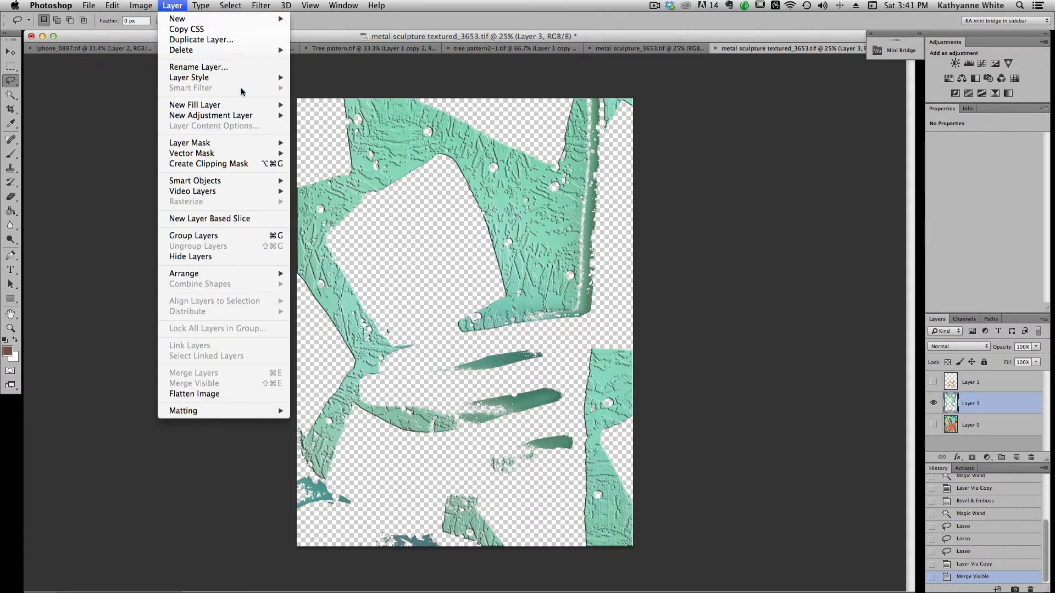
mouse_move(254, 237)
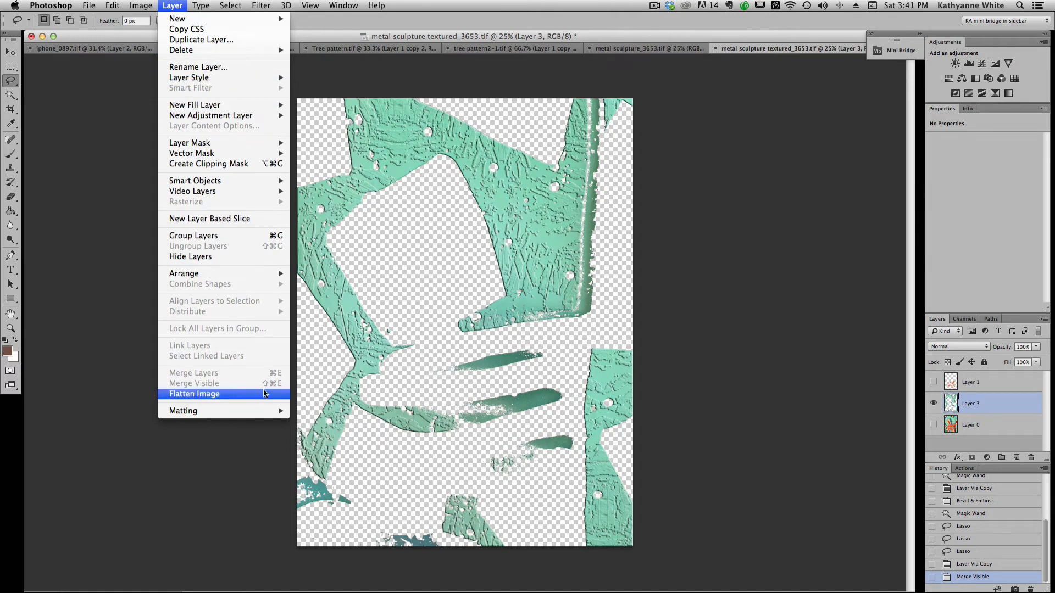
mouse_move(273, 390)
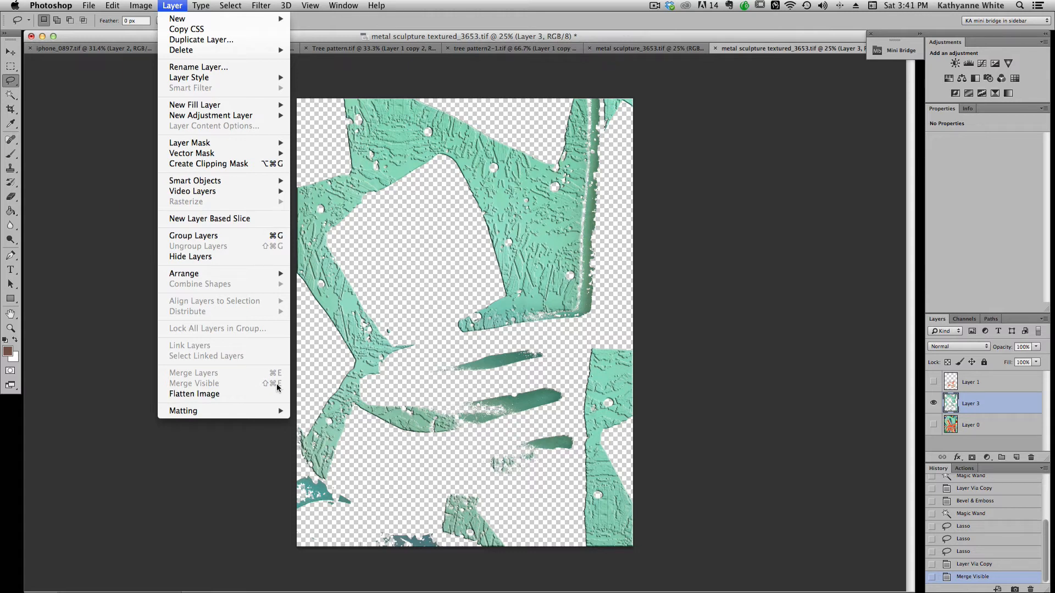
mouse_move(469, 321)
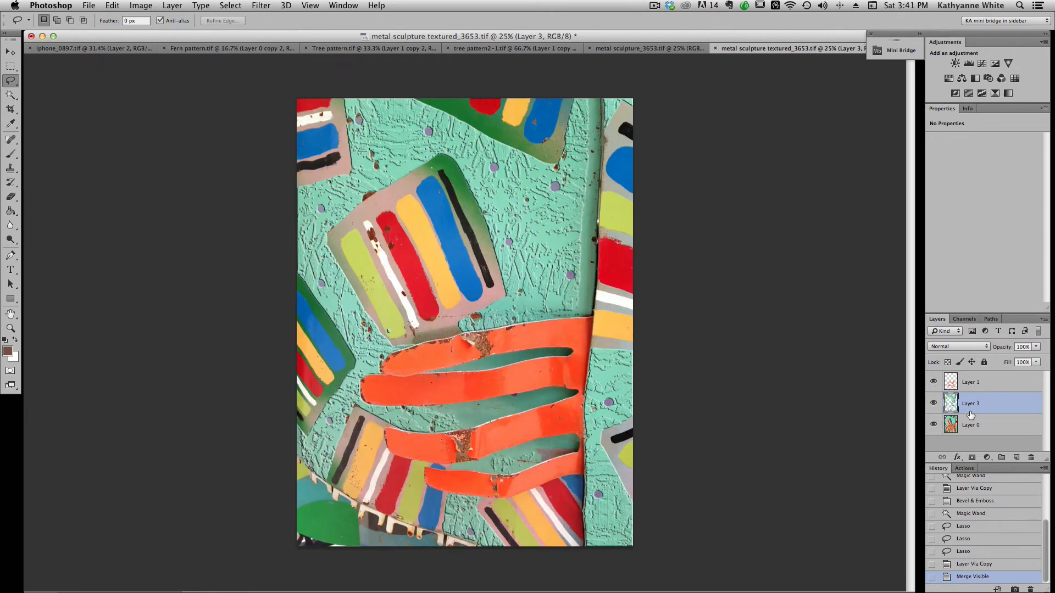
mouse_move(1015, 406)
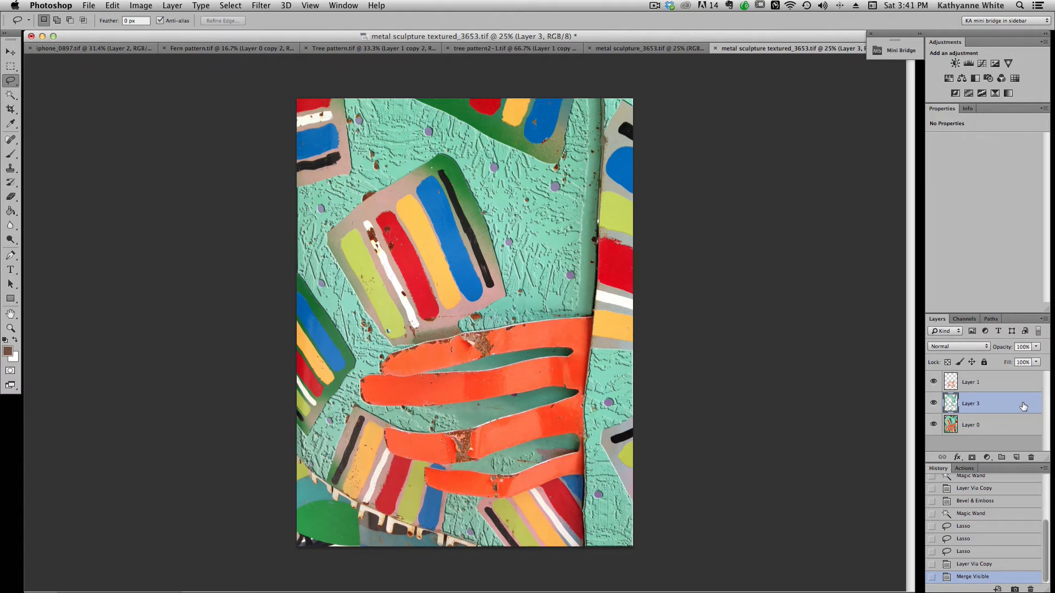
Apply a textured Bevel & Emboss to merged Layer 3, trying patterns before confirming.
double_click(983, 403)
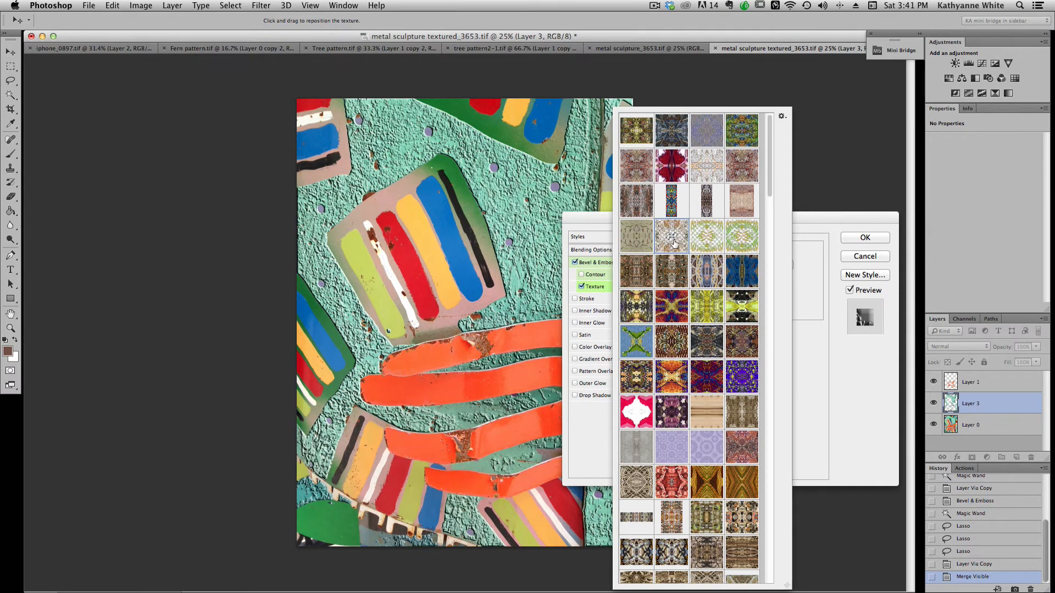
click(707, 271)
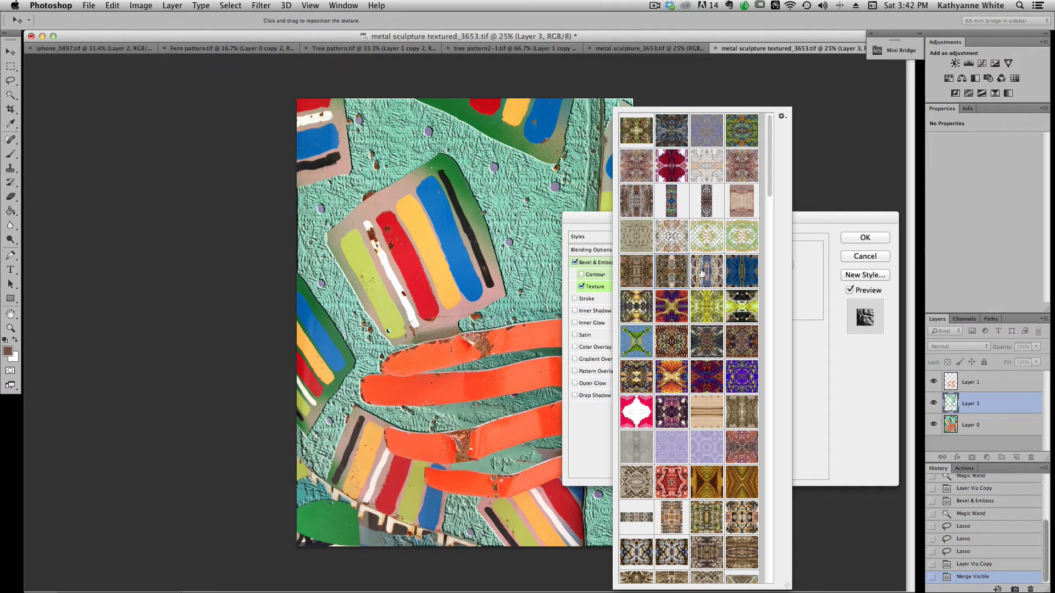
click(671, 340)
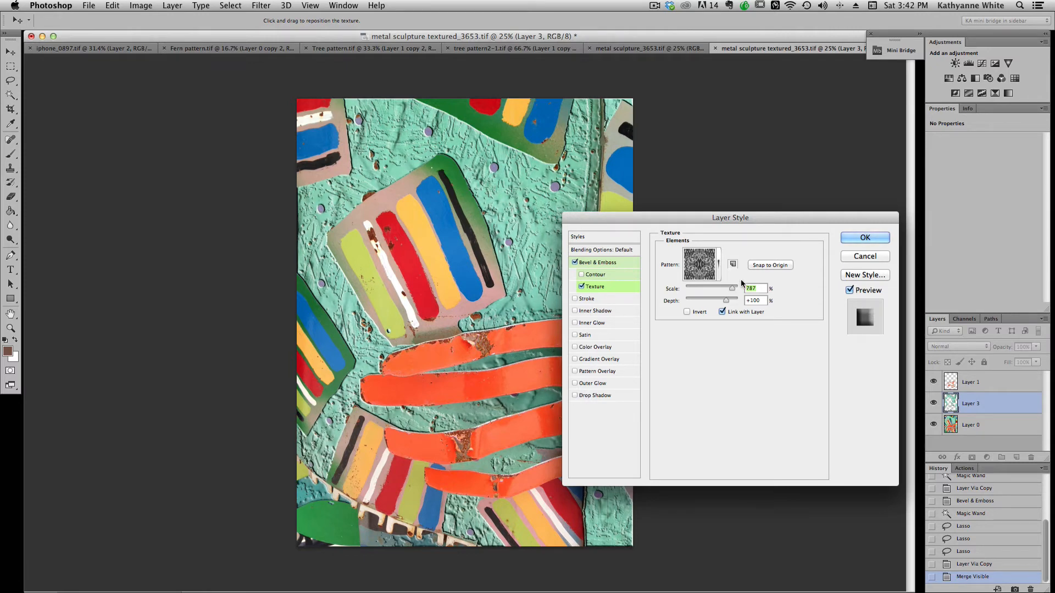
click(865, 237)
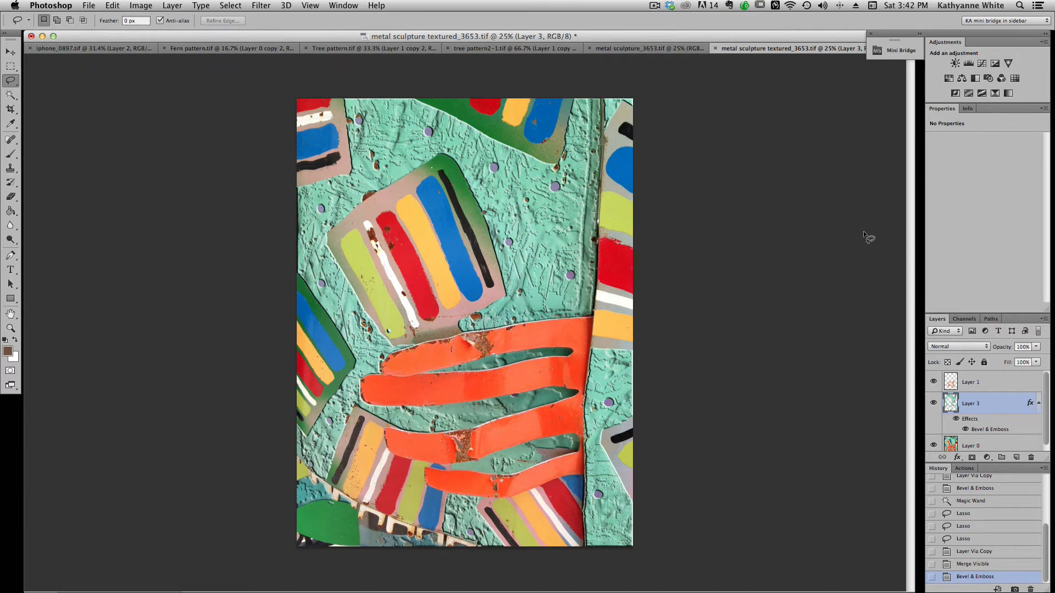
Enable Bevel & Emboss with Contour on the orange stripes Layer 1.
click(970, 382)
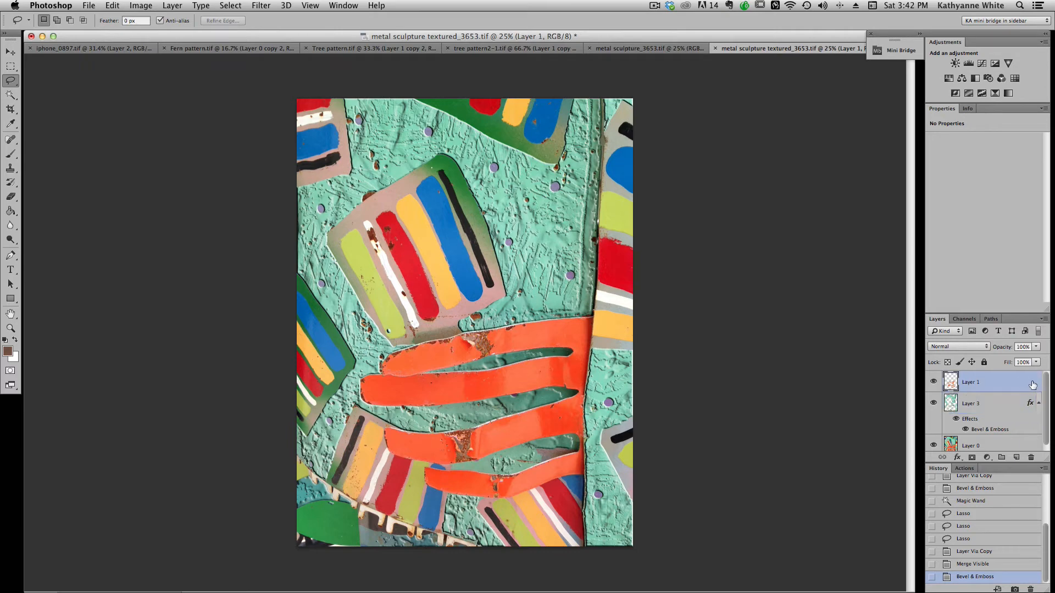
double_click(970, 382)
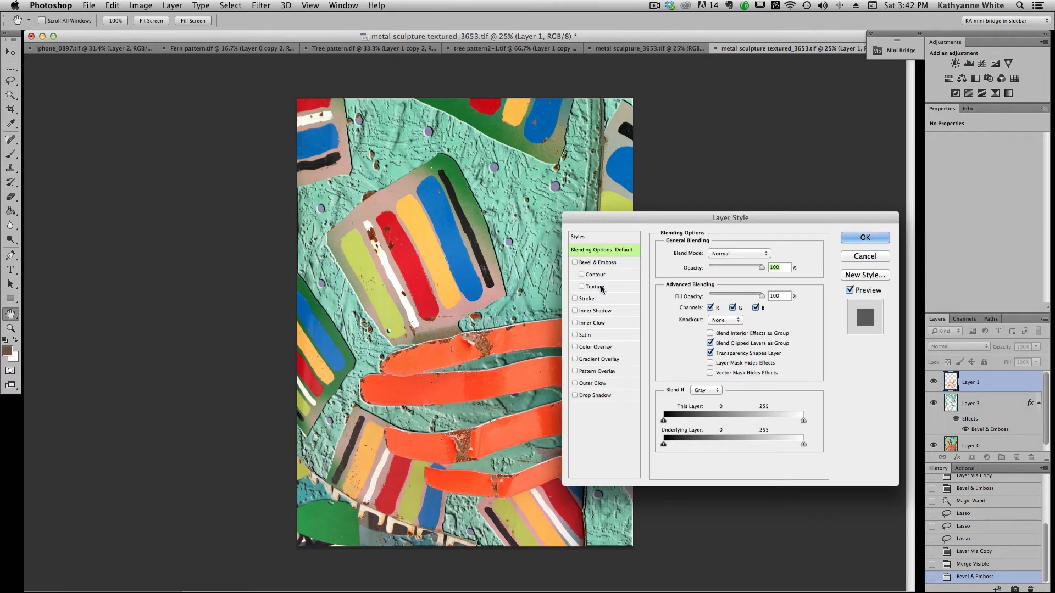
click(575, 262)
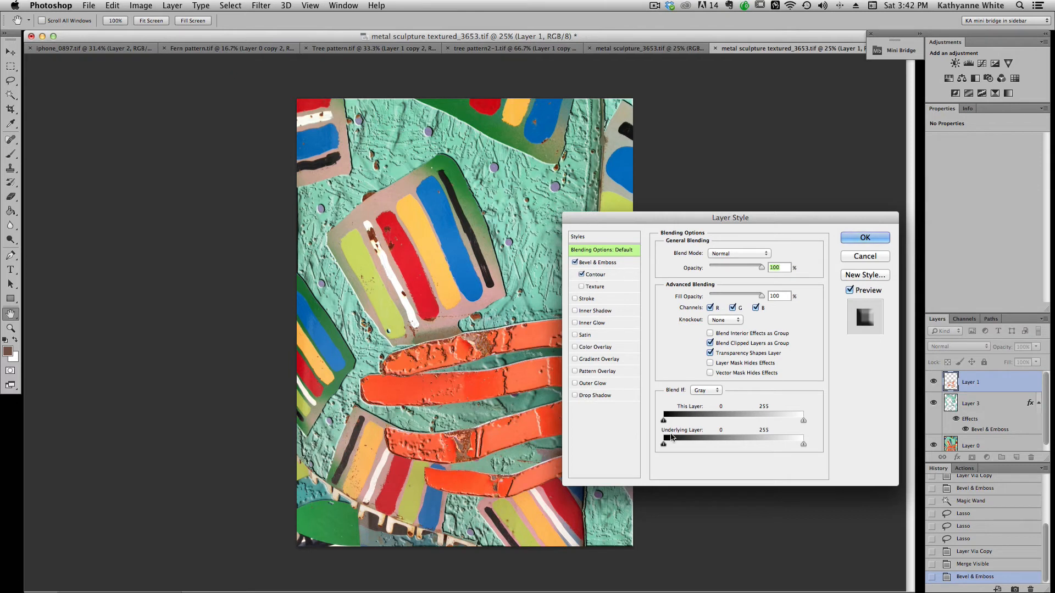
mouse_move(681, 422)
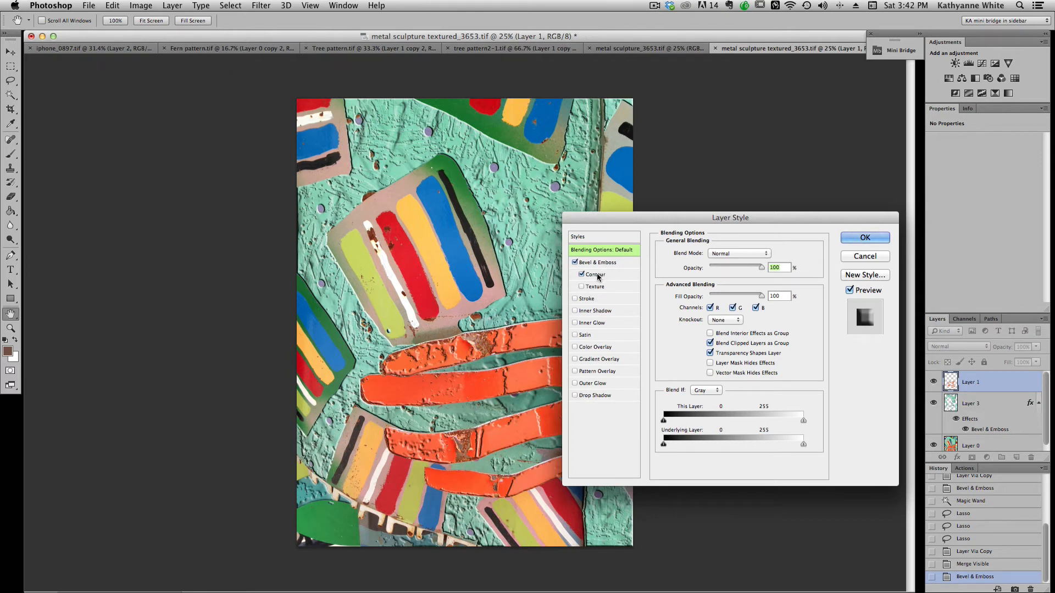
click(594, 273)
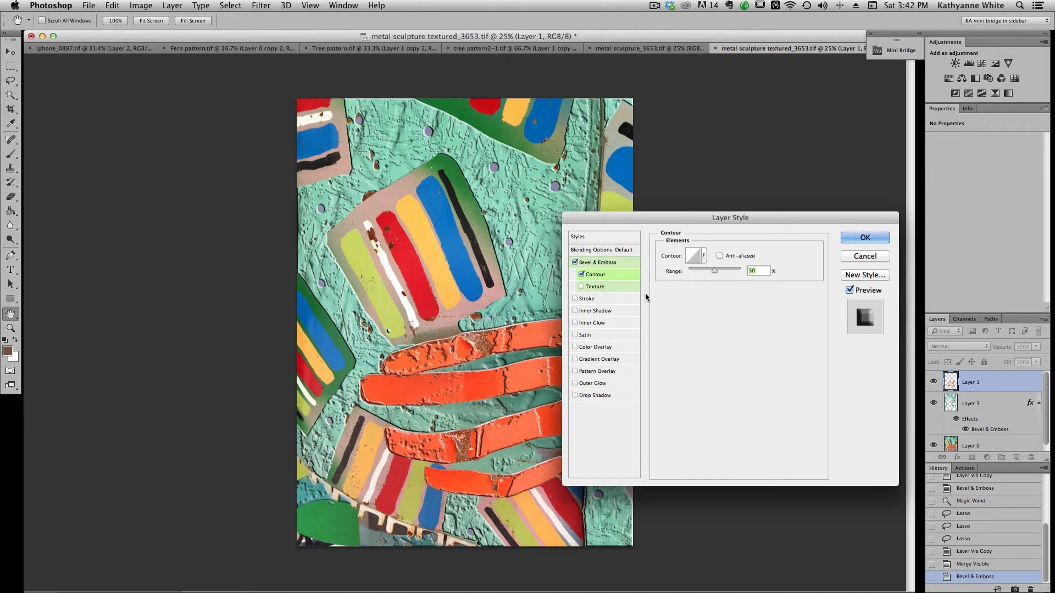
mouse_move(598, 274)
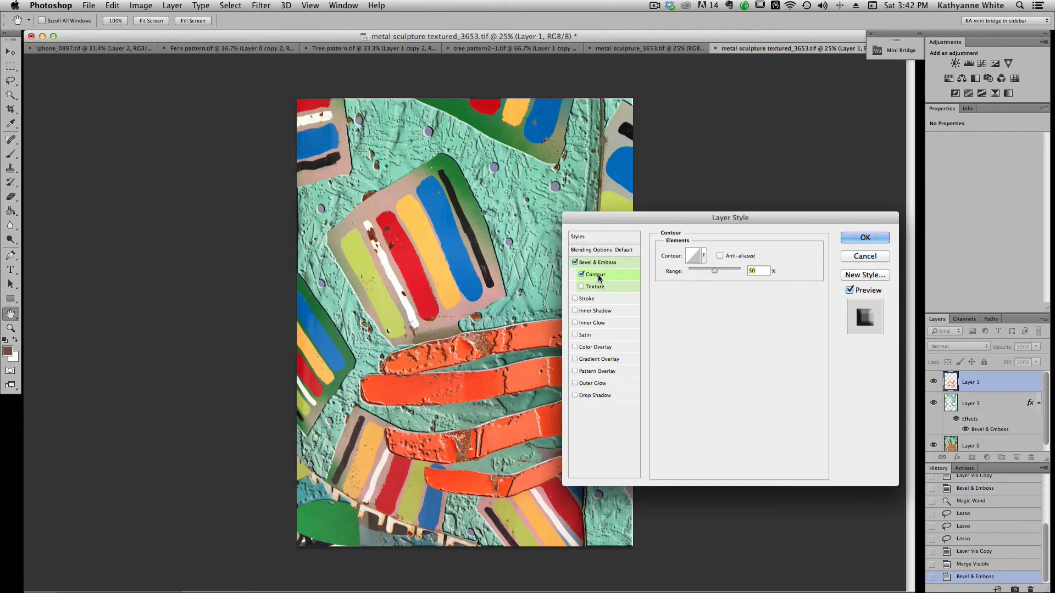
Try several contour presets on the stripes' bevelled edges.
click(695, 254)
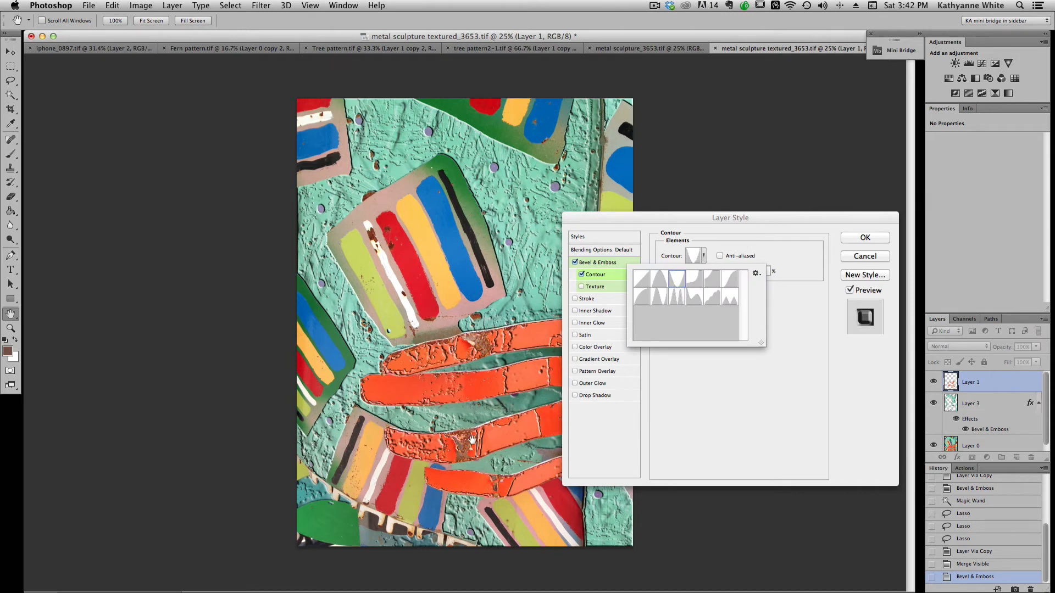
click(662, 296)
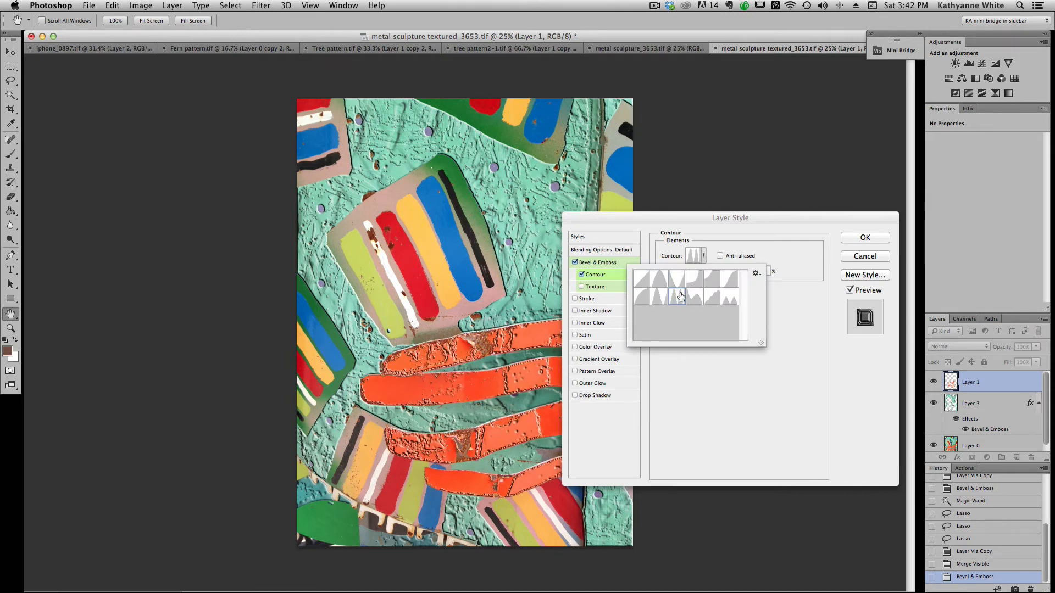
click(707, 285)
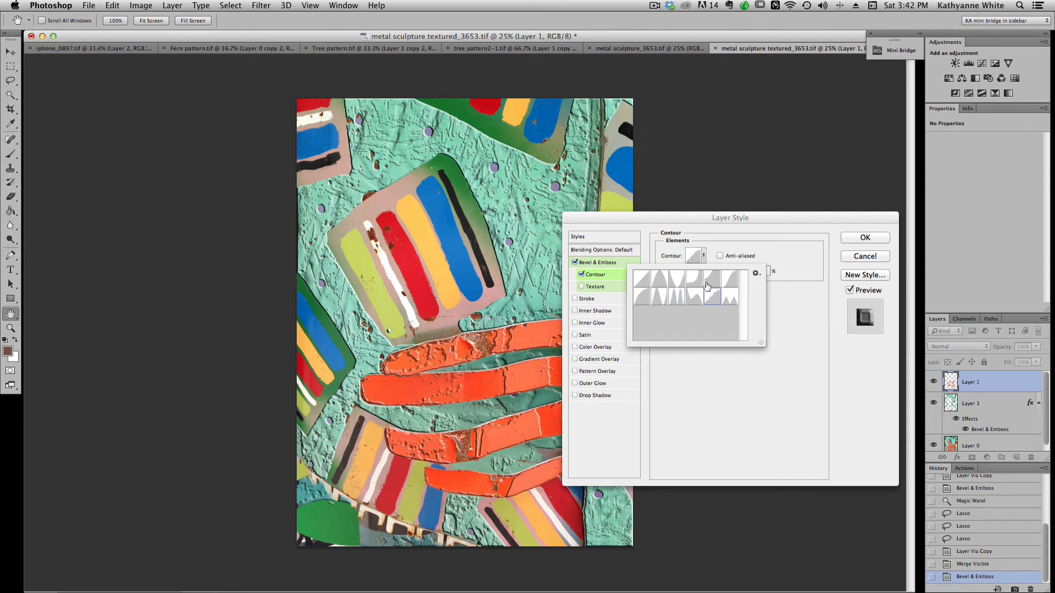
click(664, 282)
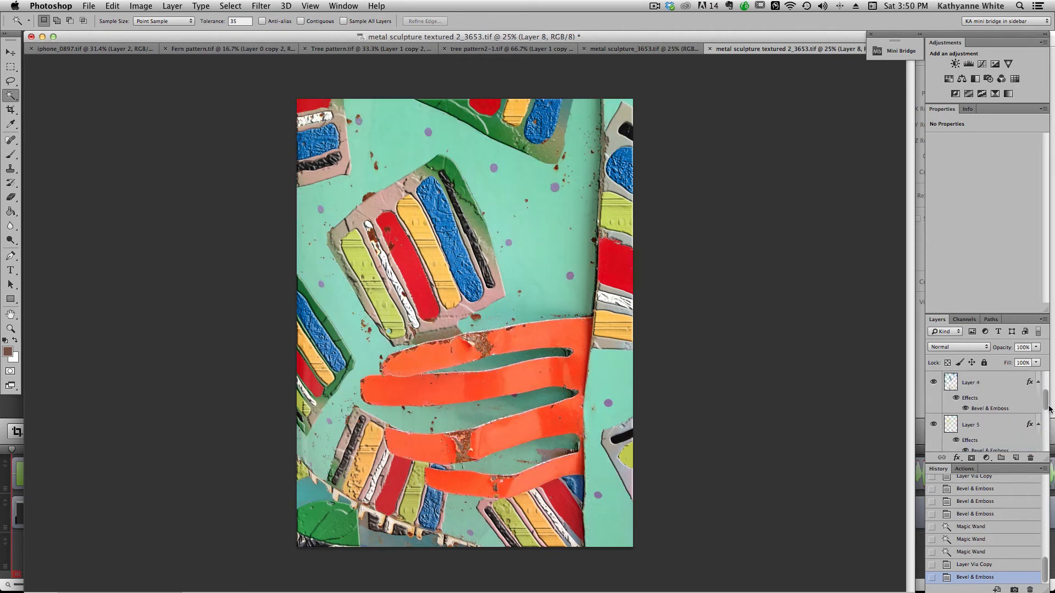
Hide the embossed layers to compare with the plain photo, then show them again.
click(933, 383)
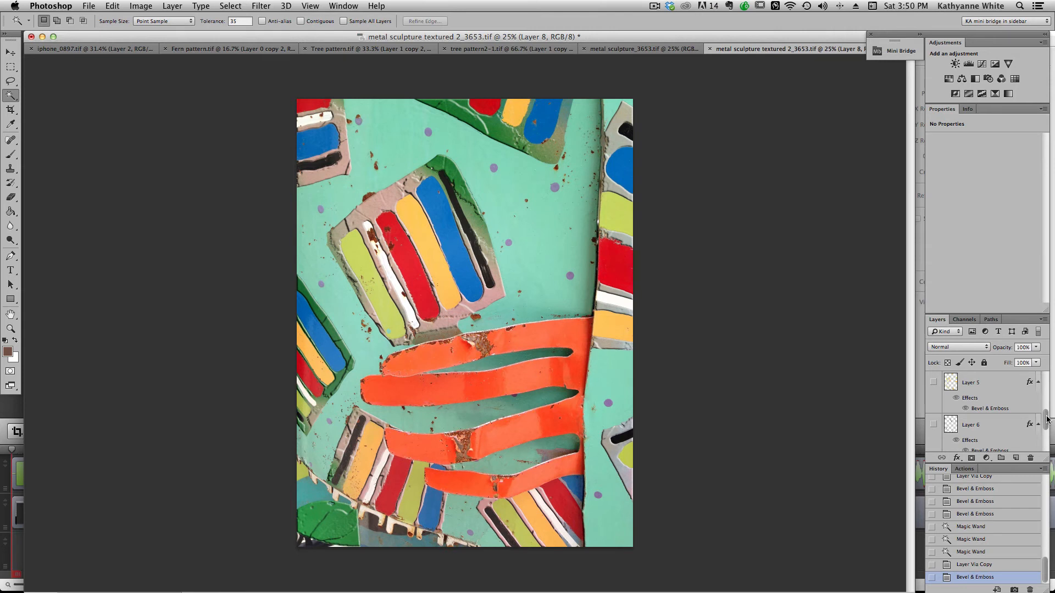
scroll(down, 3)
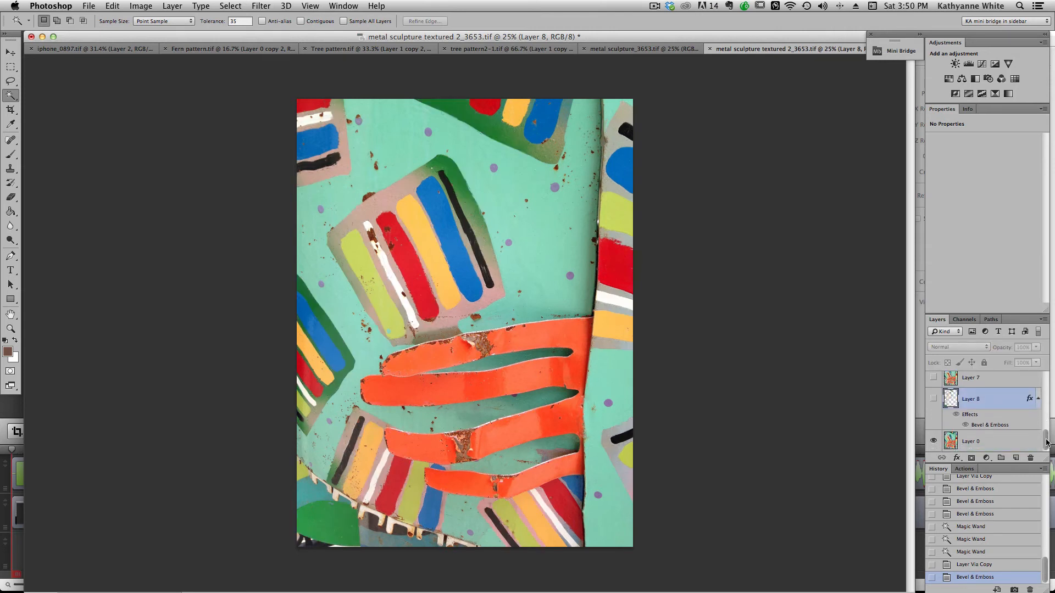
click(933, 397)
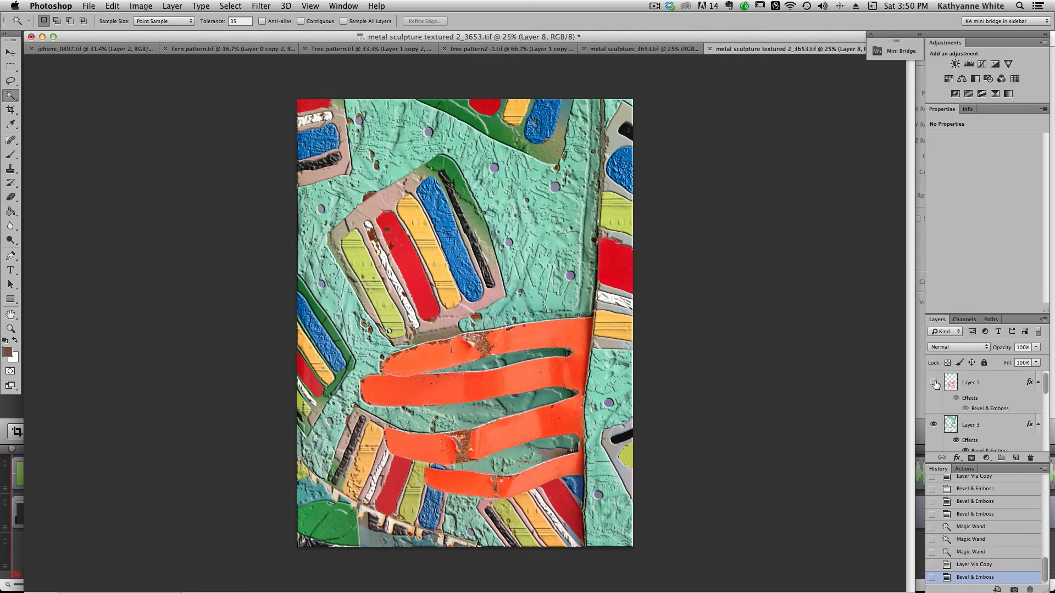
click(932, 382)
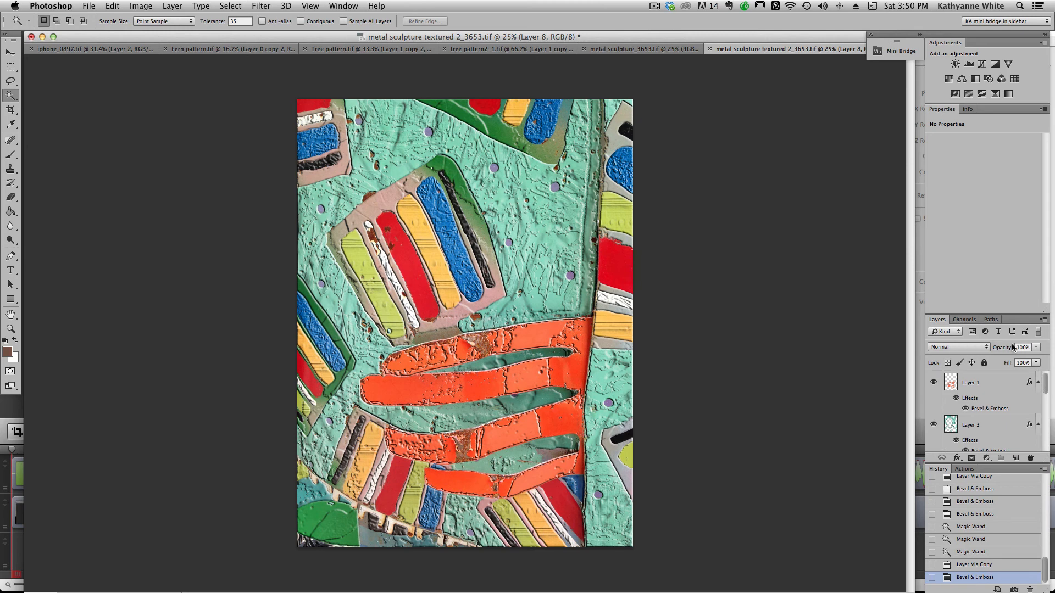
mouse_move(1009, 369)
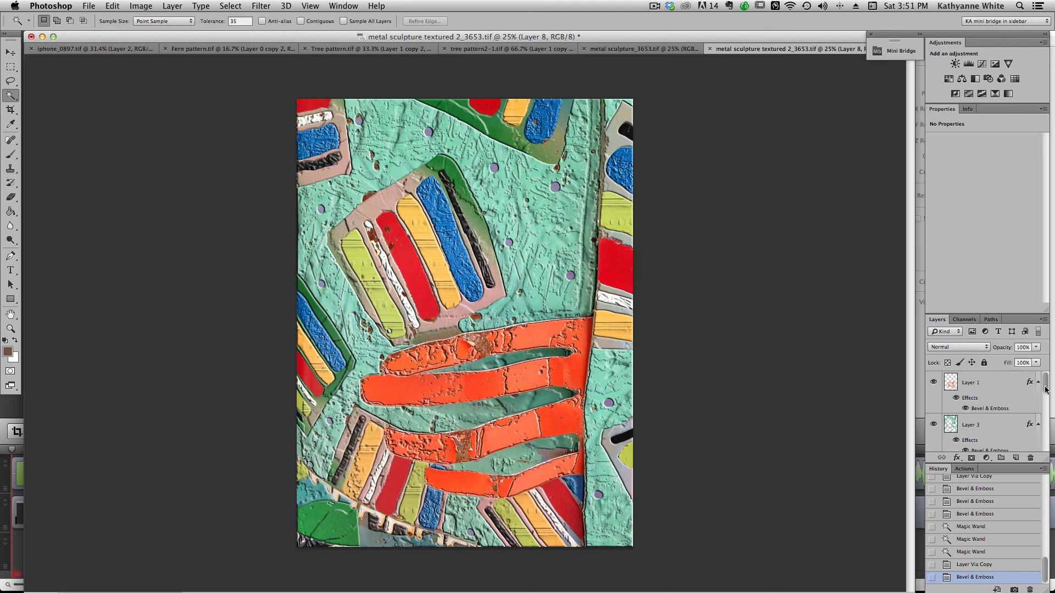
scroll(down, 3)
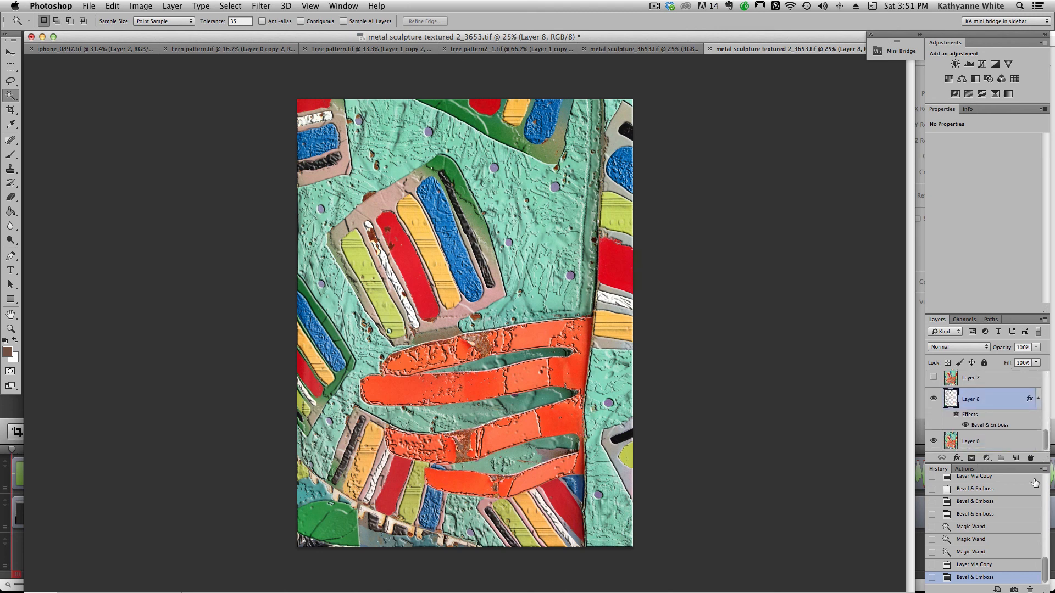